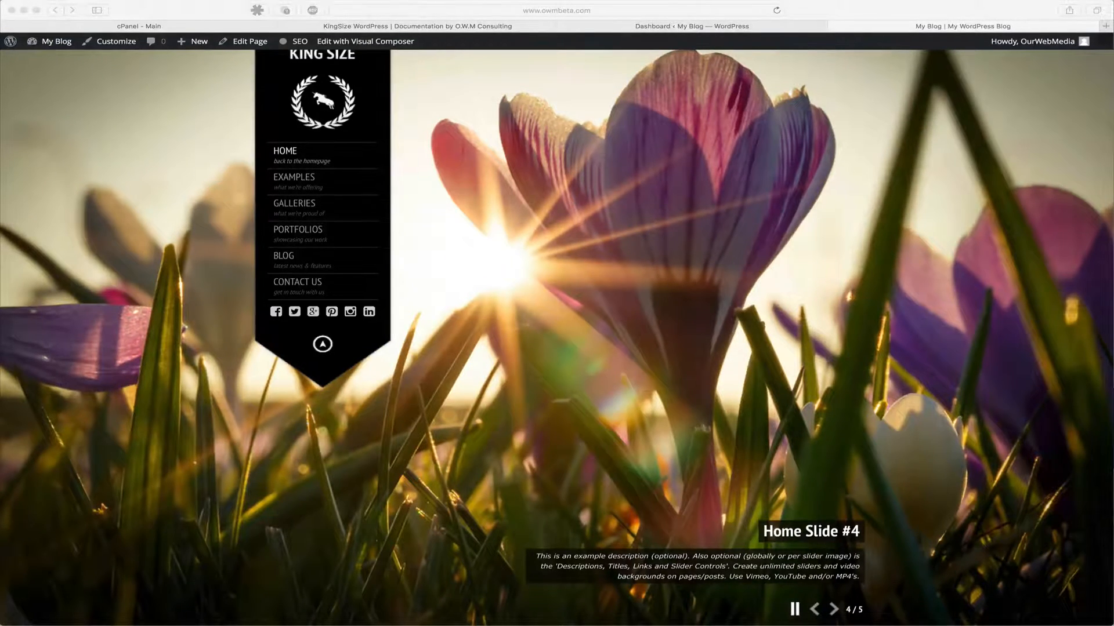
- Show the KingSize Theme Updates page reporting 5.0.8 available over installed 5.0.7
click(833, 613)
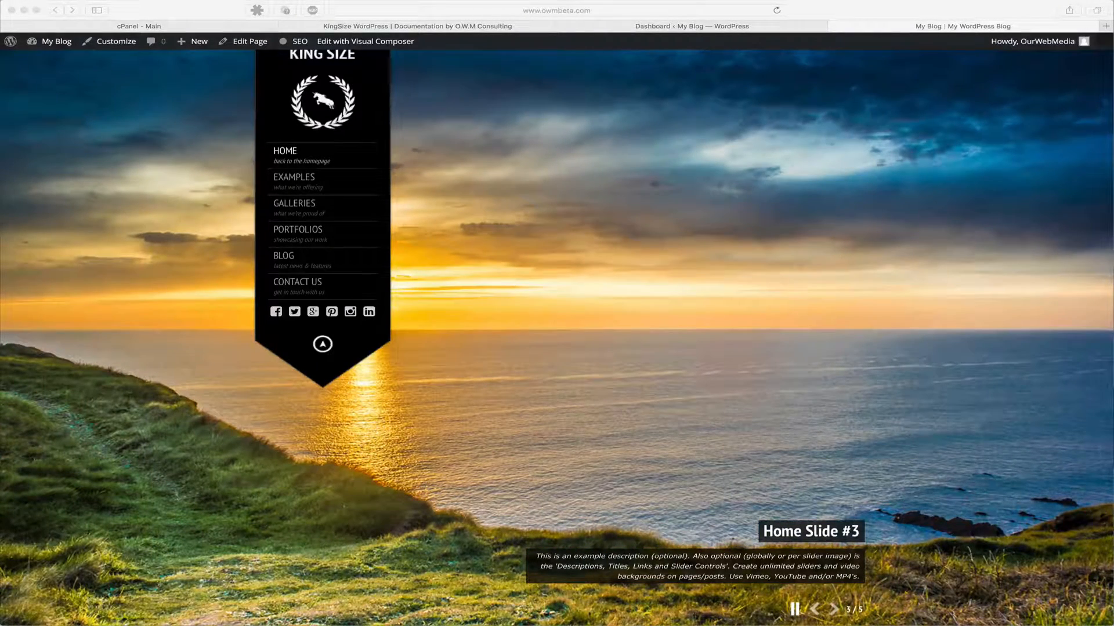
click(833, 614)
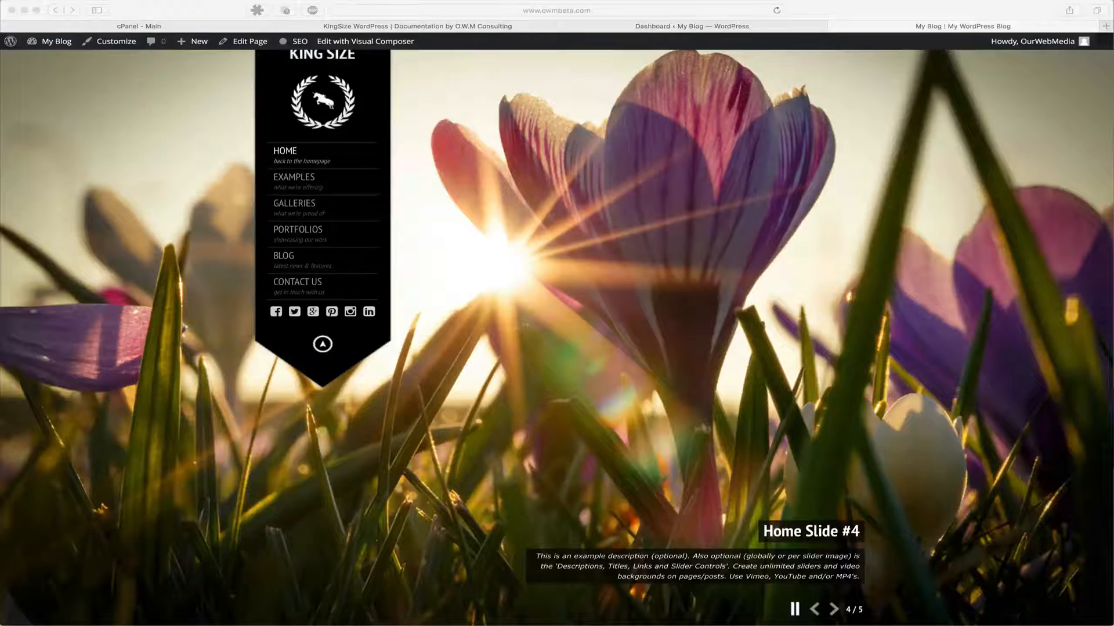
click(690, 27)
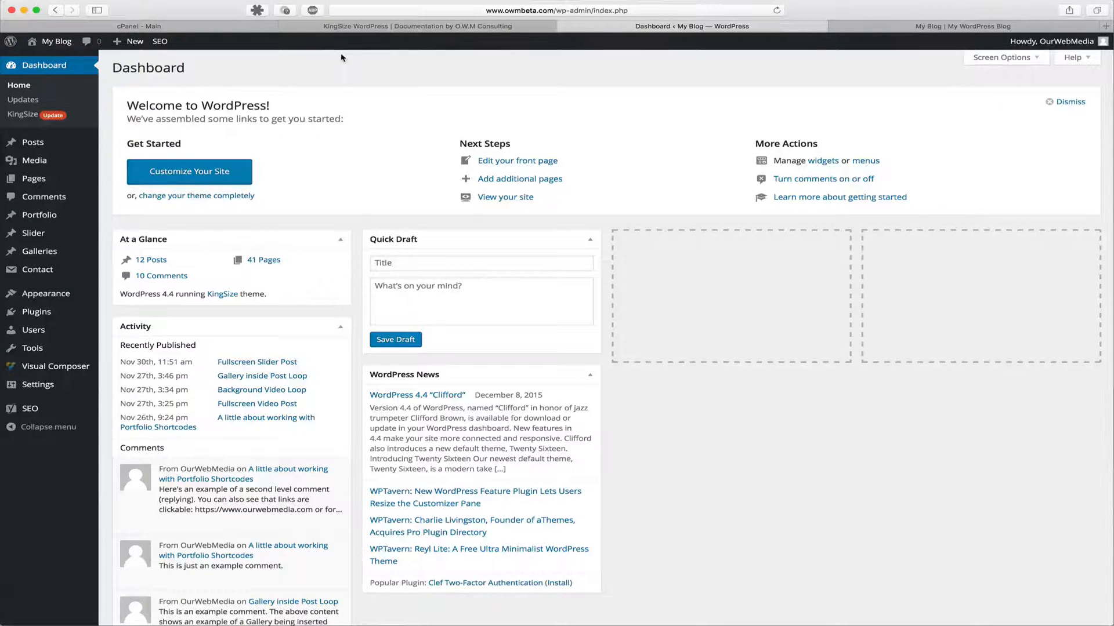
mouse_move(54, 114)
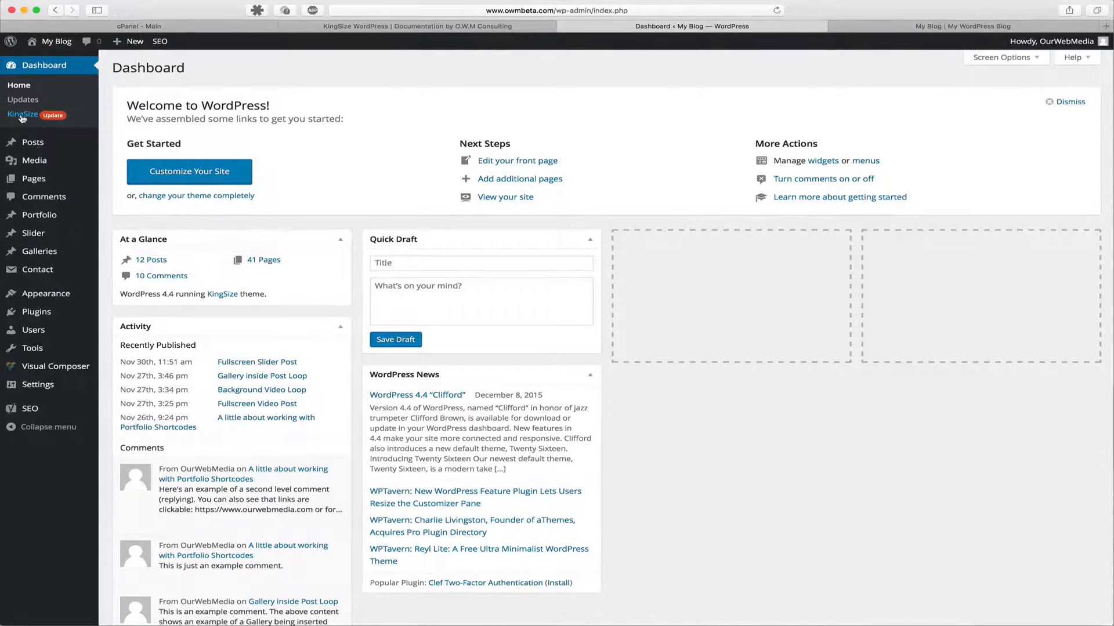
click(23, 115)
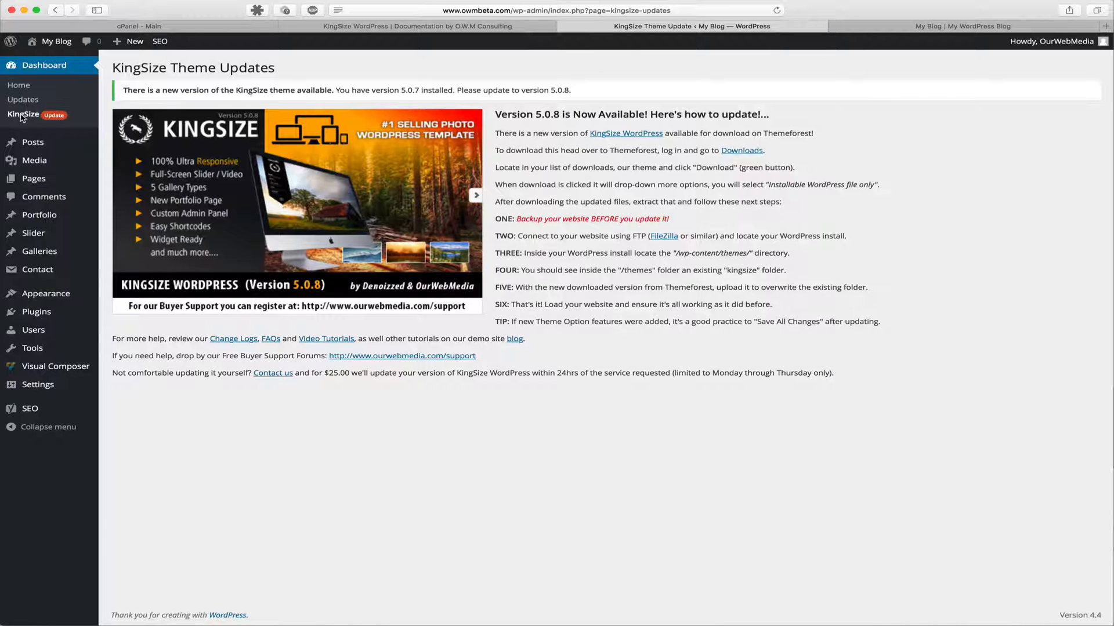
mouse_move(46, 293)
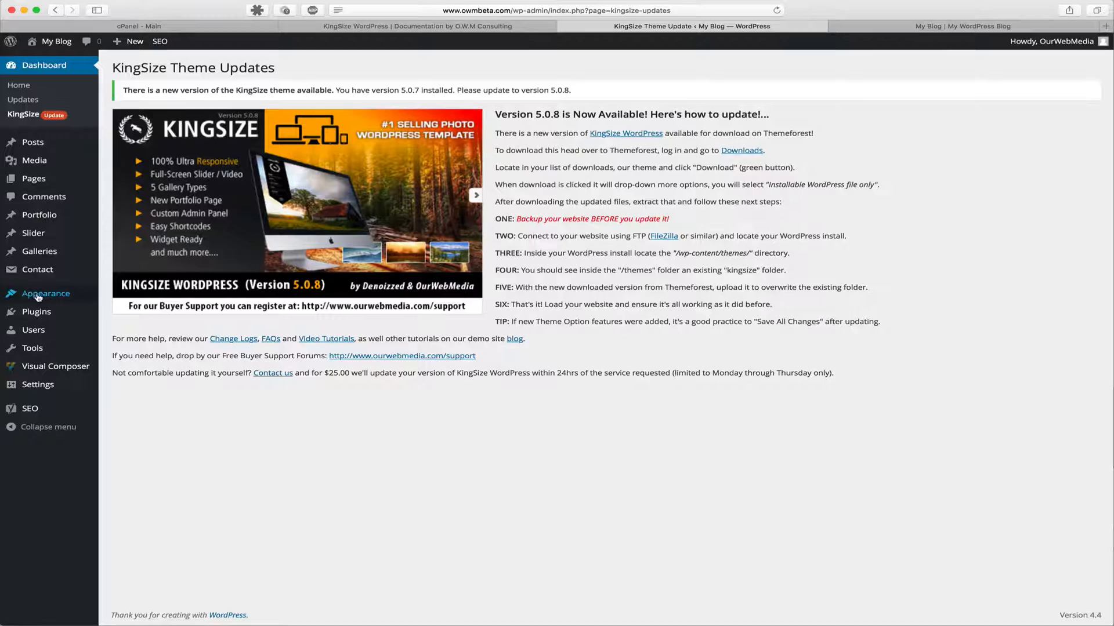
click(45, 294)
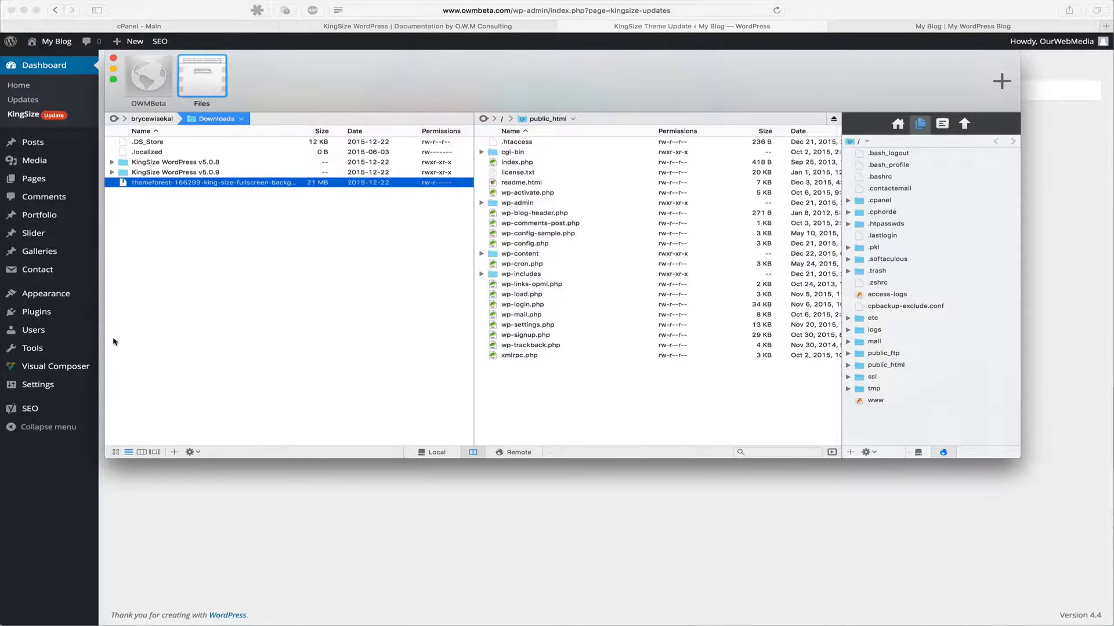
mouse_move(428, 287)
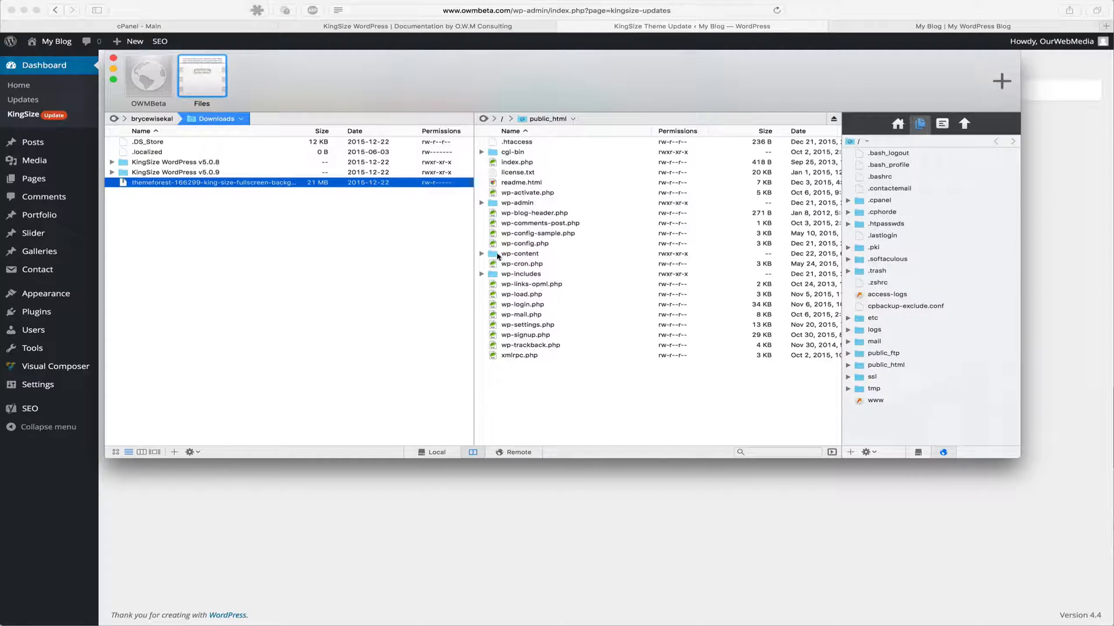
- Browse the remote pane to public_html/wp-content/themes and select the existing kingsize folder
double_click(519, 254)
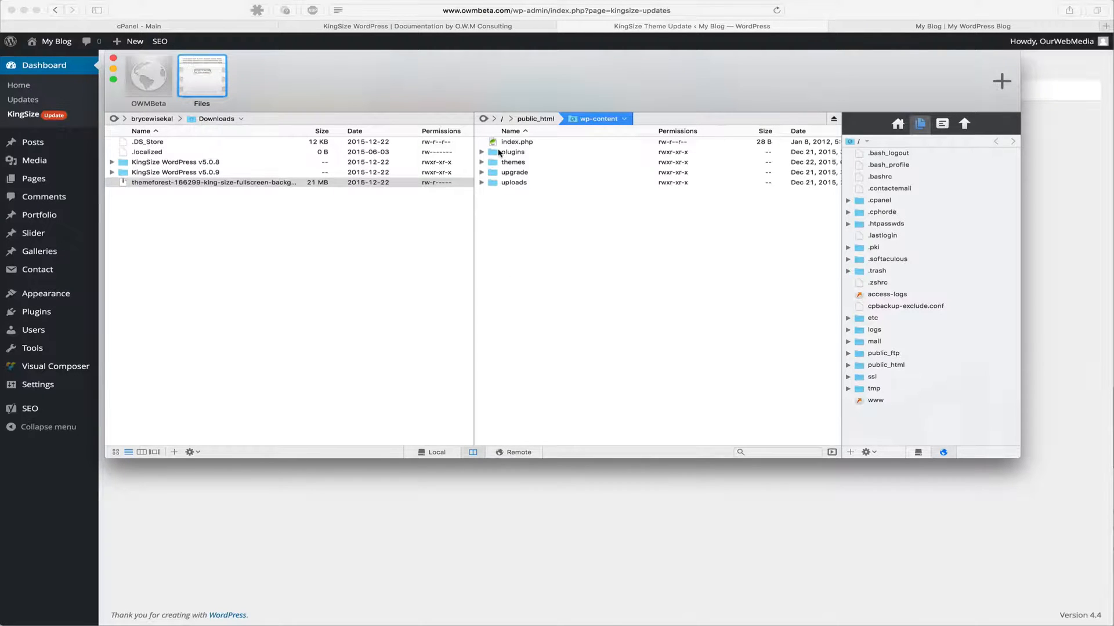
double_click(512, 162)
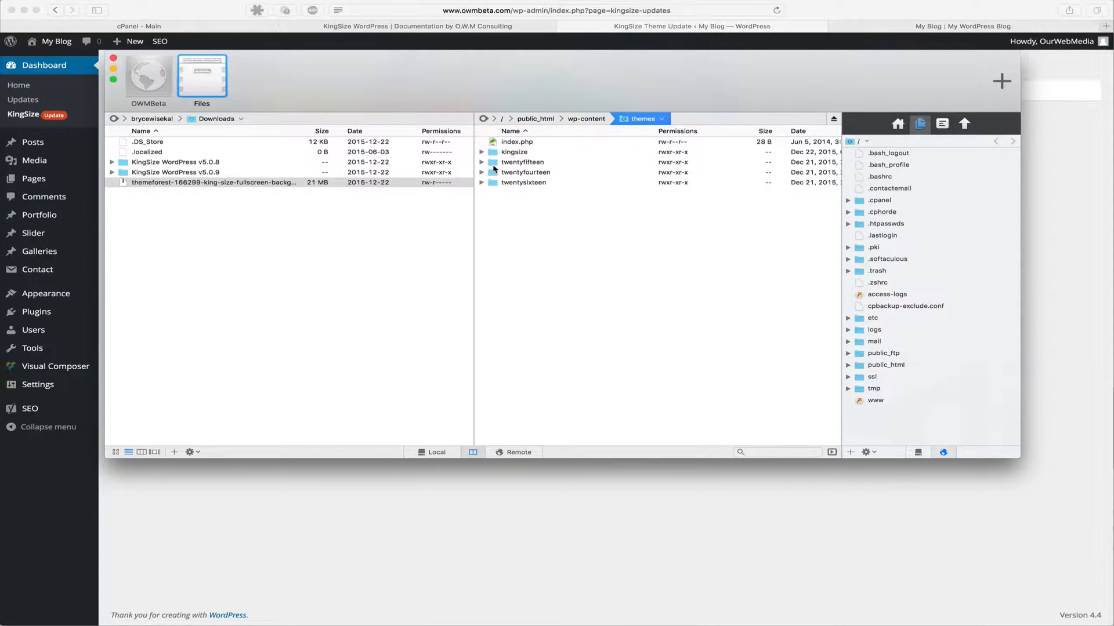
click(514, 152)
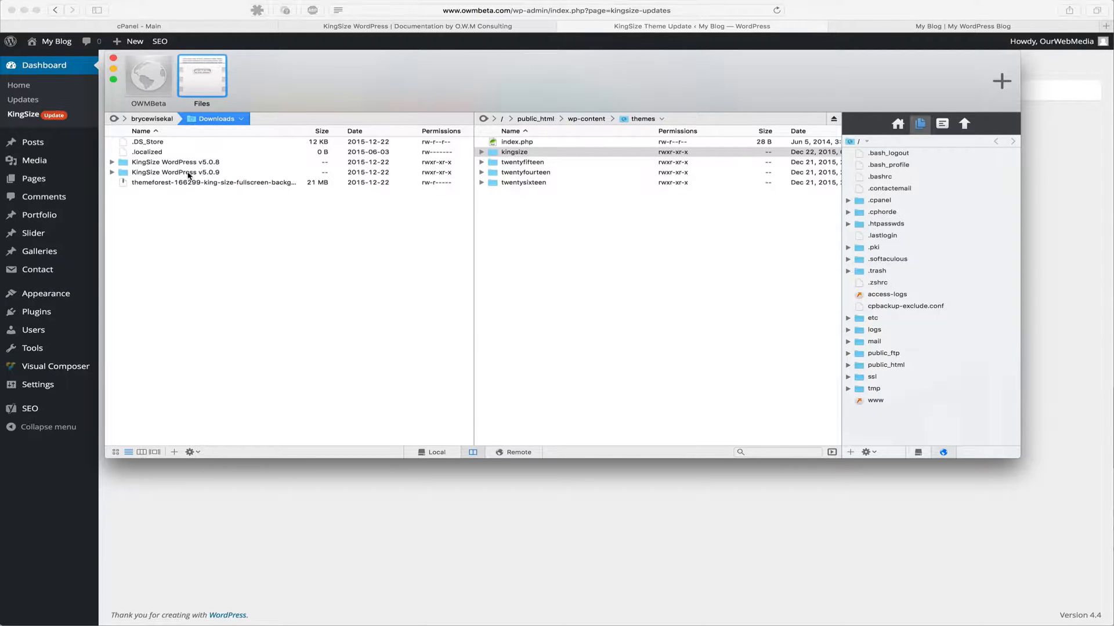
click(174, 172)
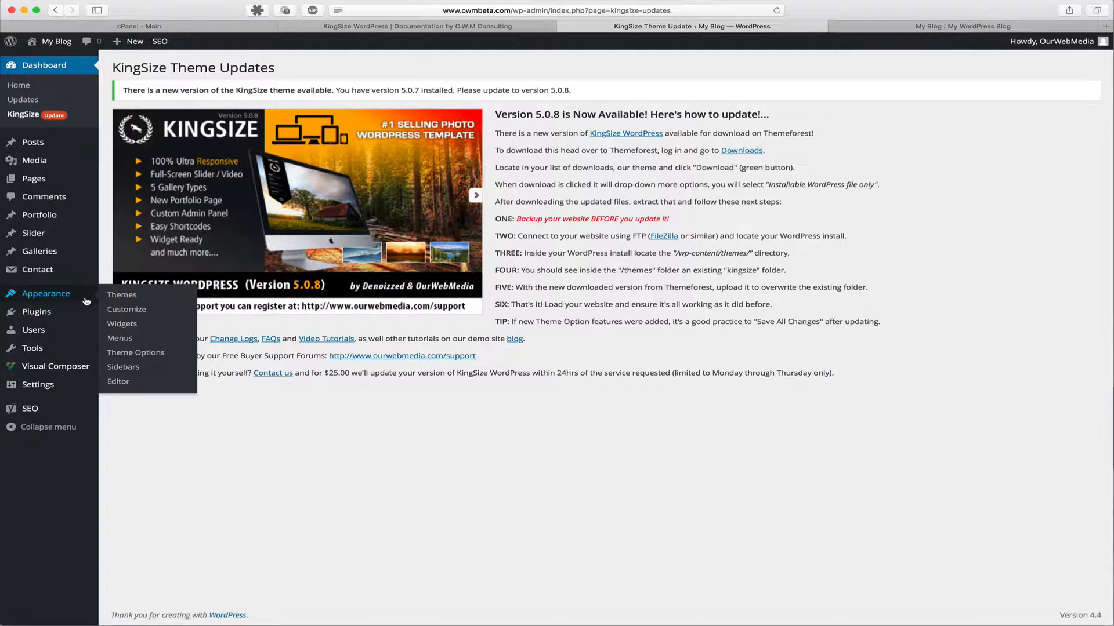
- Show KingSize's Theme Details under Appearance > Themes, highlighting installed version 5.0.7
click(121, 295)
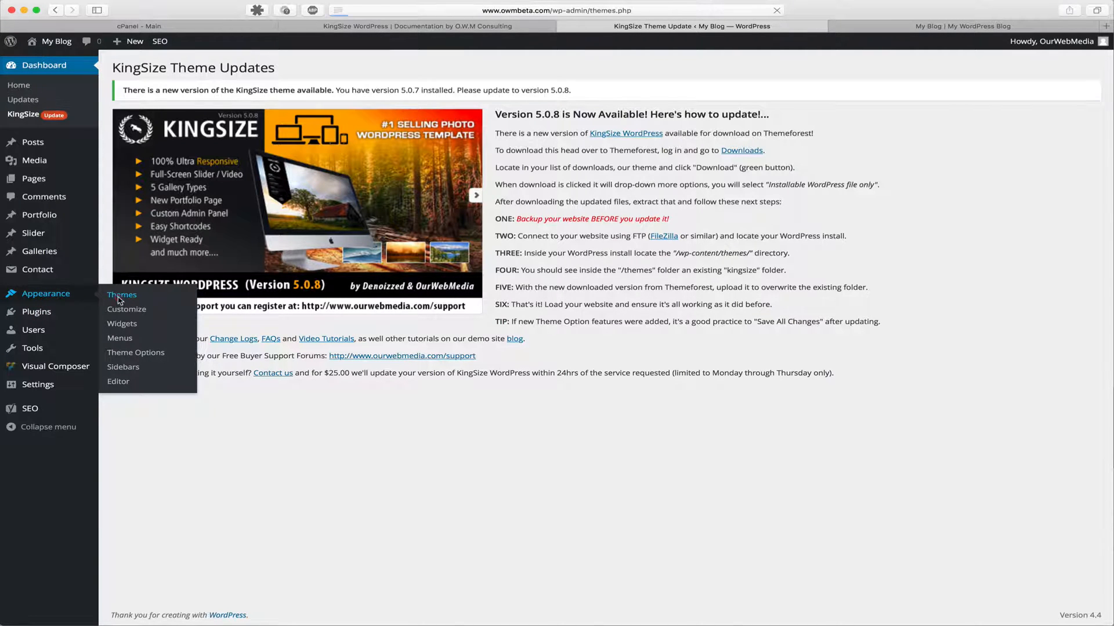
click(122, 294)
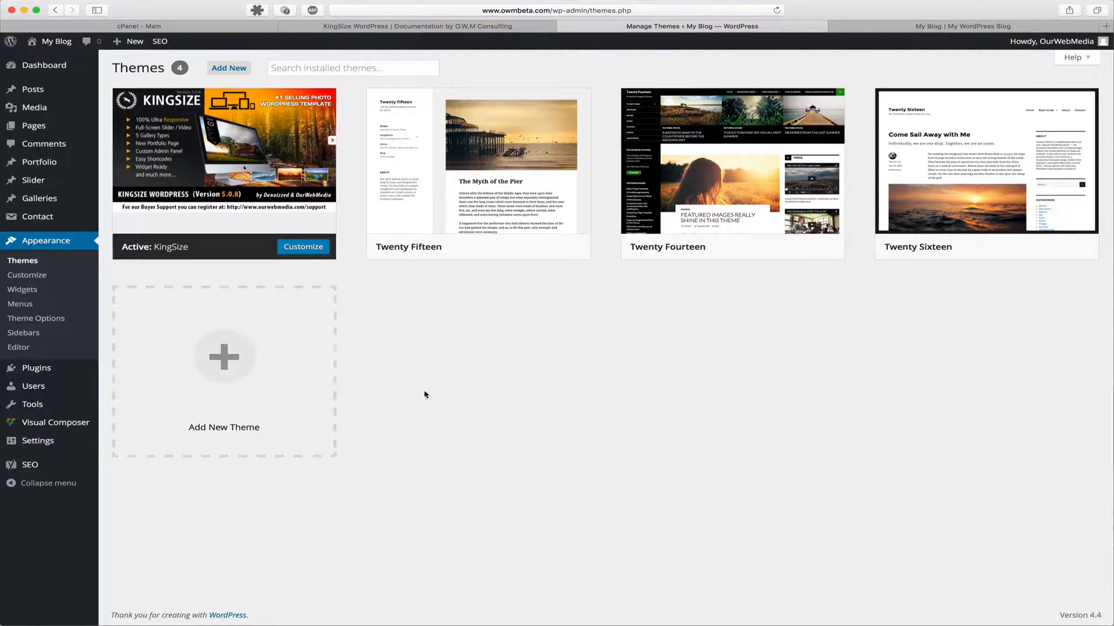
mouse_move(456, 398)
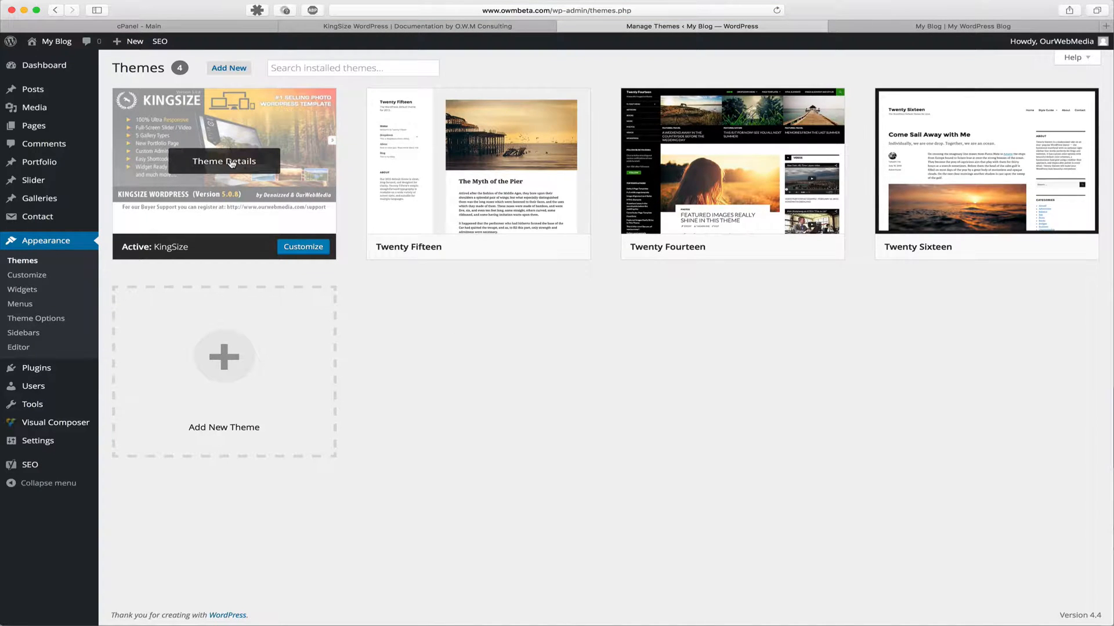
click(223, 161)
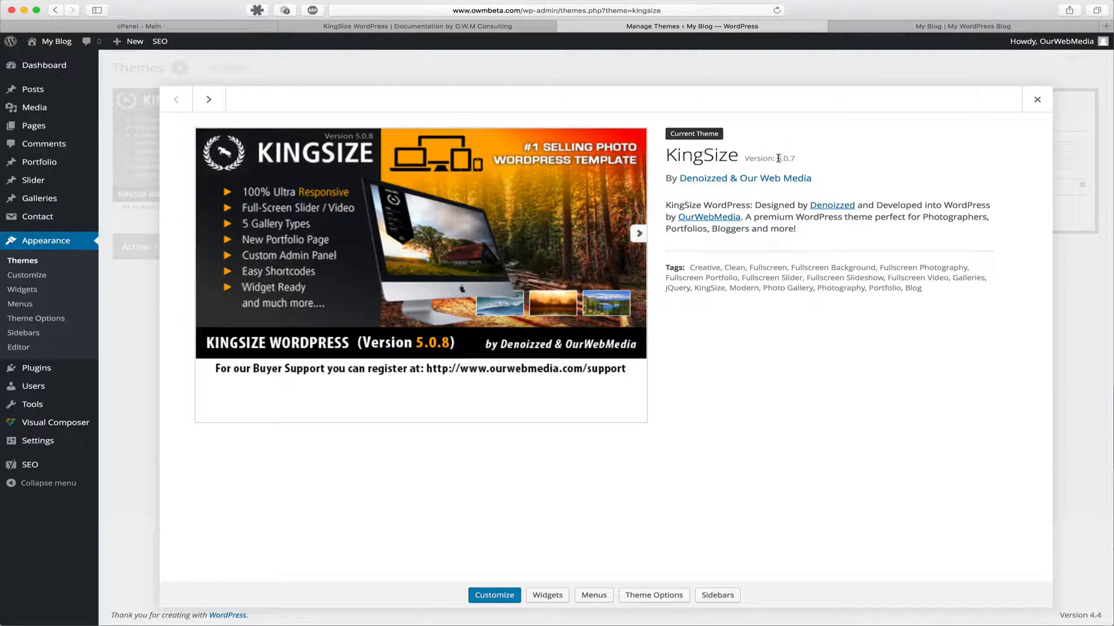
double_click(781, 158)
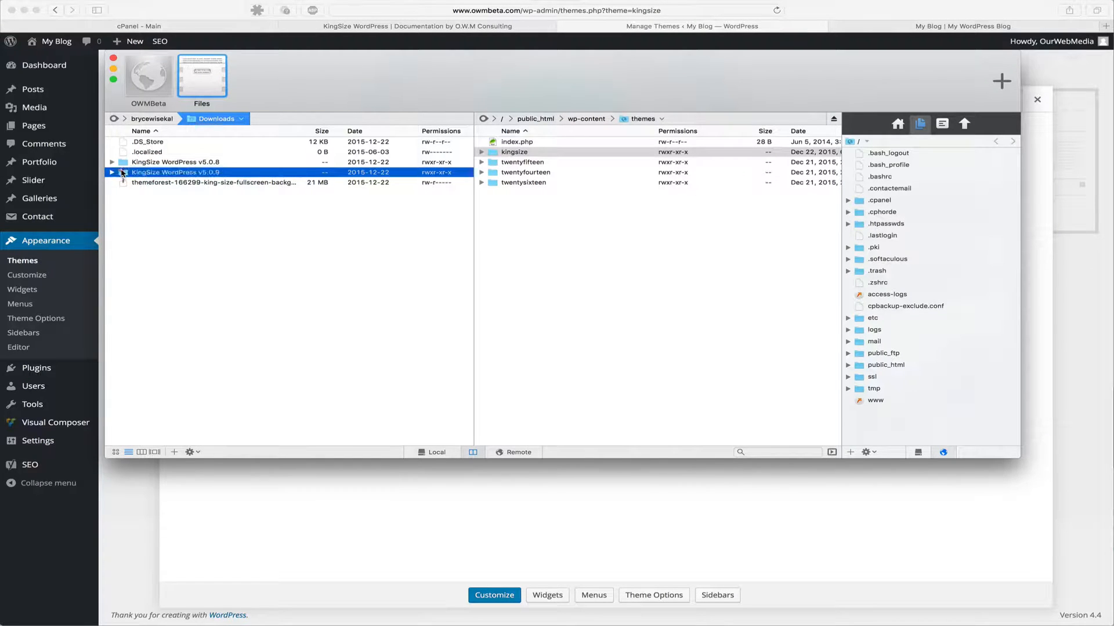
- Browse the local pane into KingSize WordPress v5.0.9's Template Files and select kingsize.zip
double_click(174, 172)
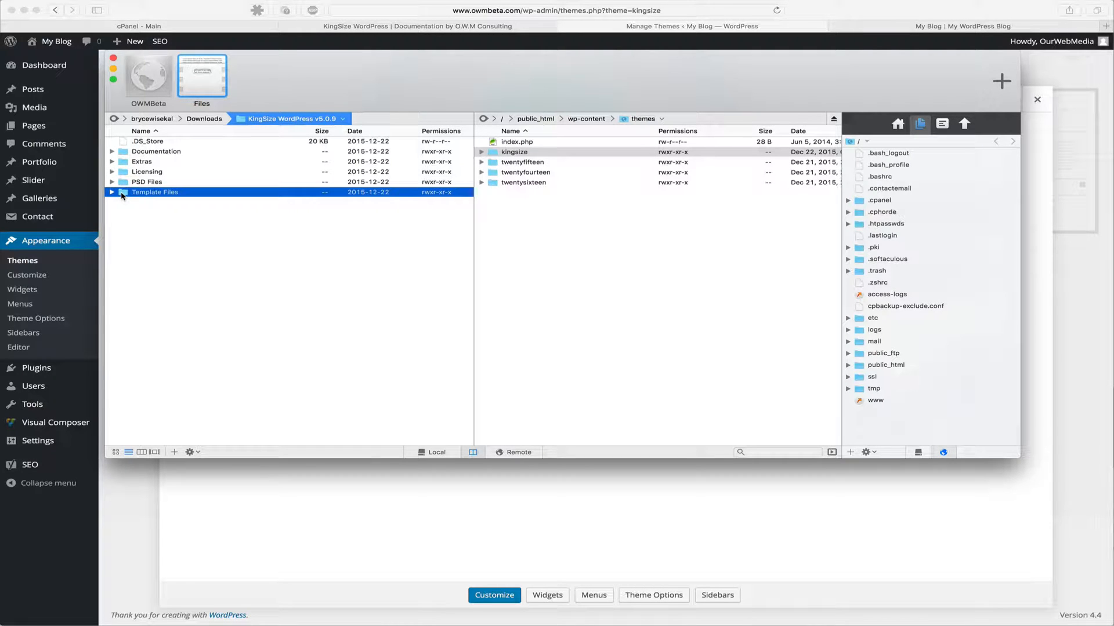
double_click(155, 192)
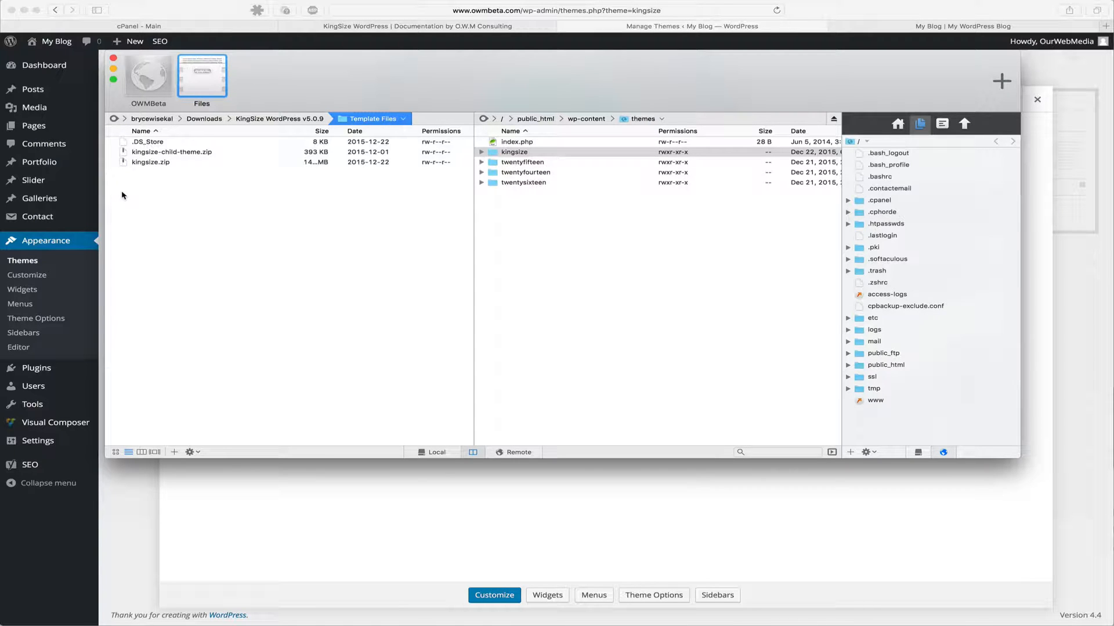
click(149, 162)
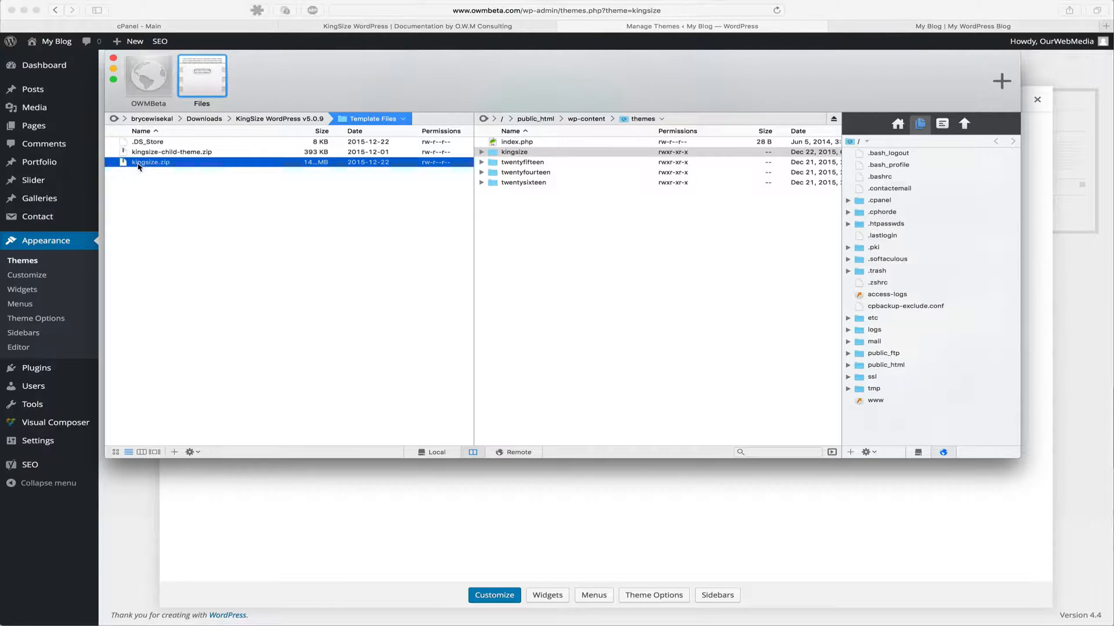
click(171, 152)
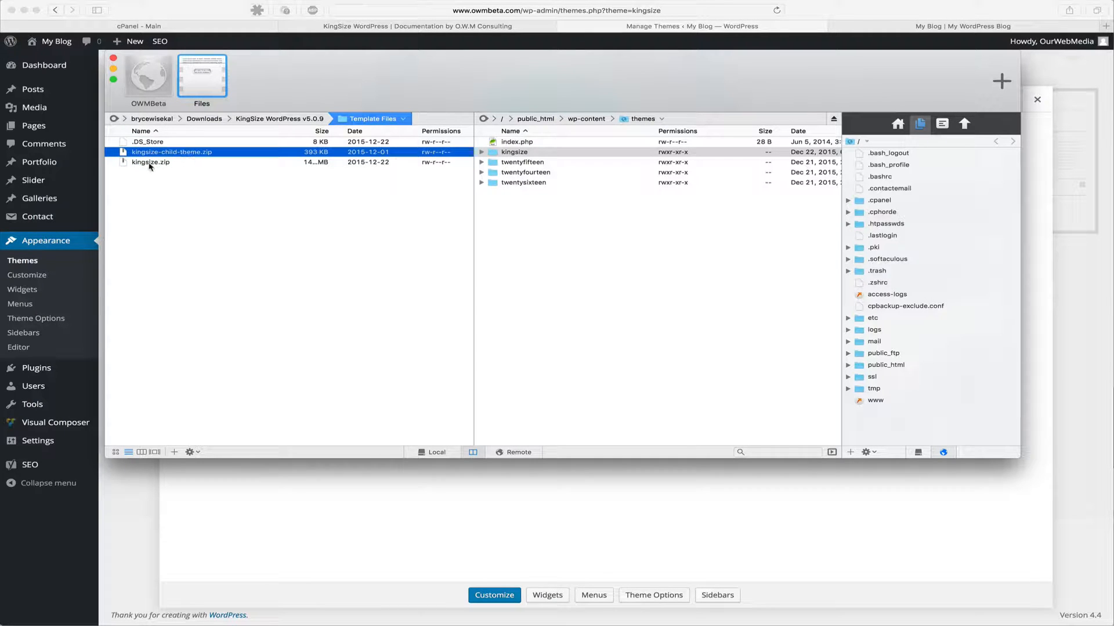
click(150, 162)
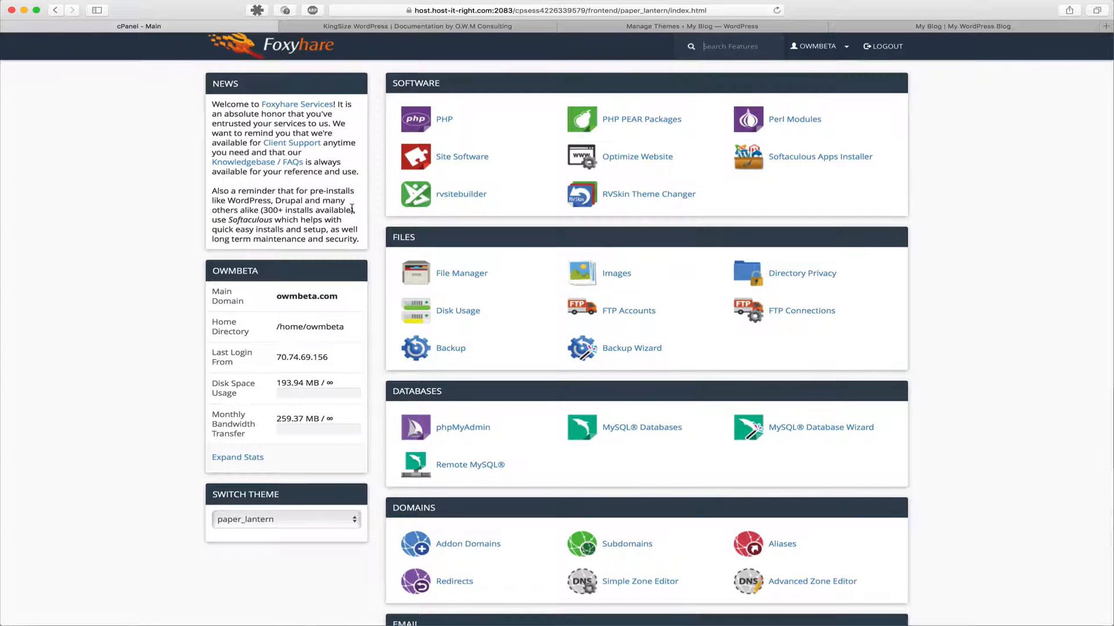
mouse_move(461, 273)
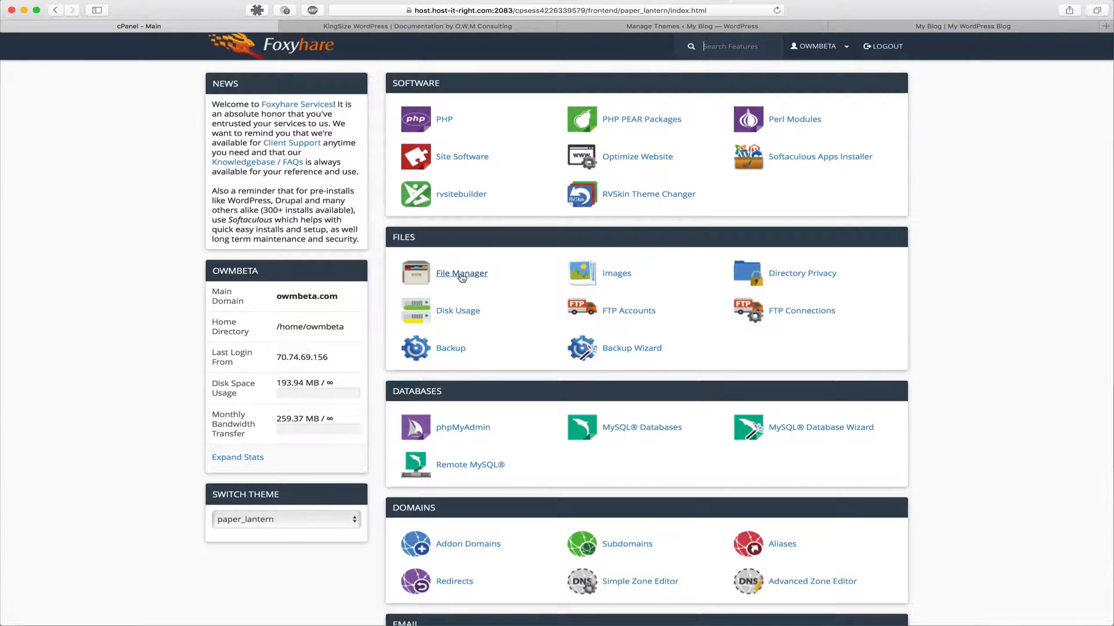
- Launch the cPanel File Manager listing the home directory
click(461, 273)
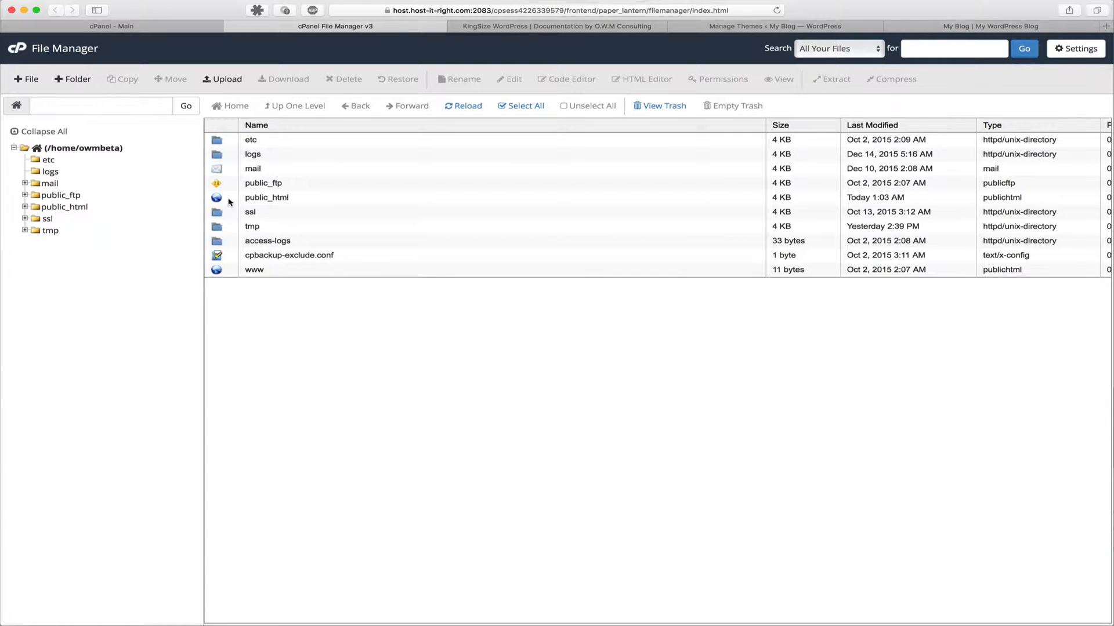
- Browse to public_html/wp-content/themes and select the uploaded kingsize.zip
click(266, 197)
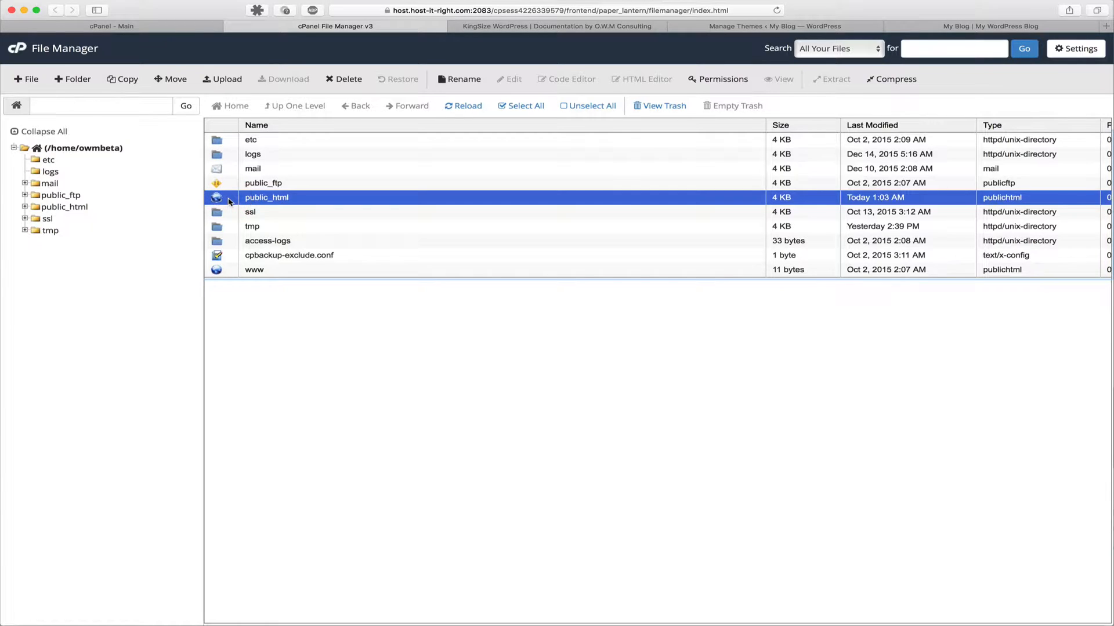
double_click(267, 197)
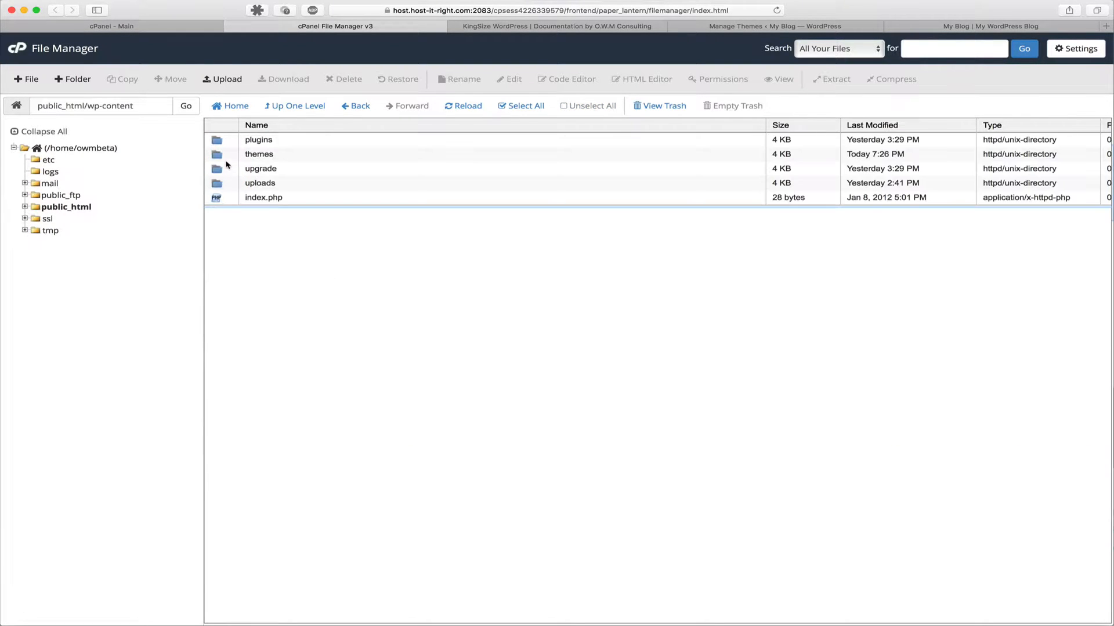
double_click(258, 154)
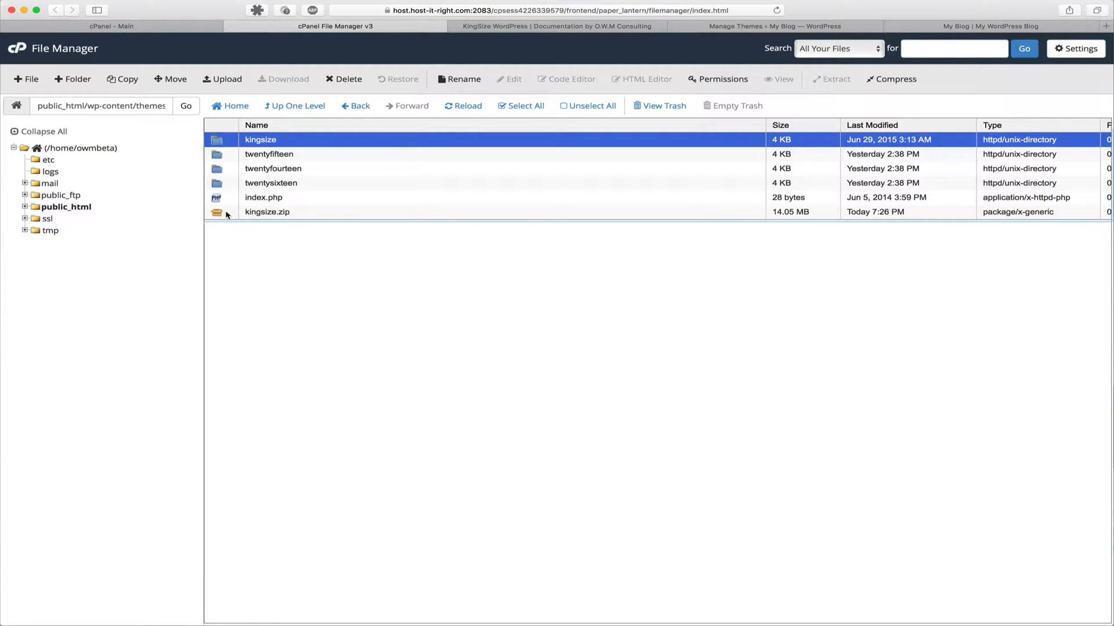
click(268, 211)
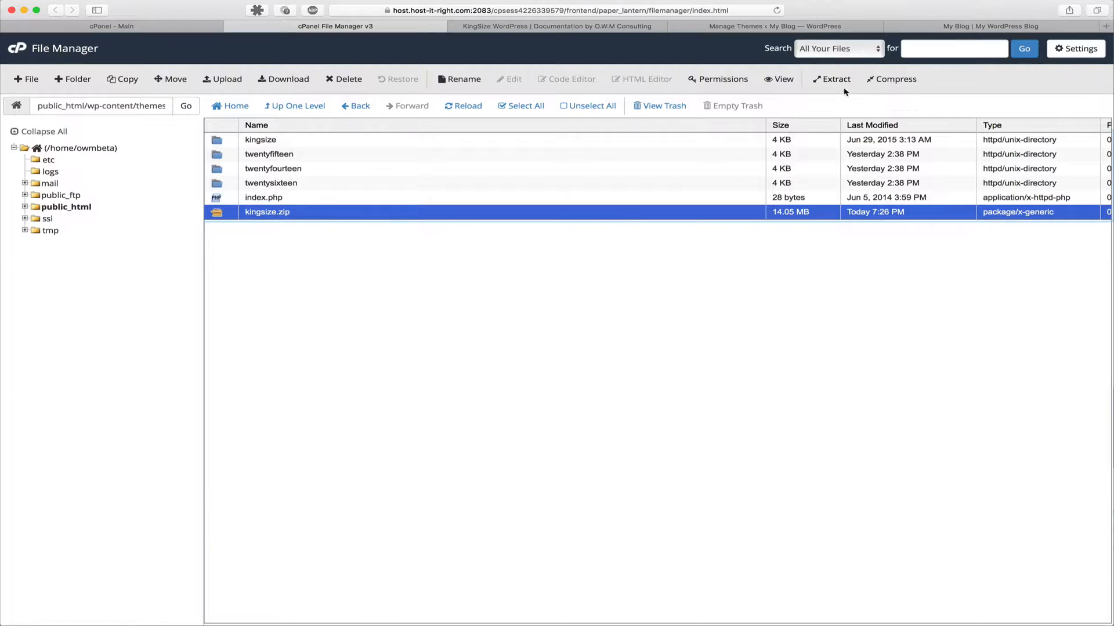
mouse_move(831, 79)
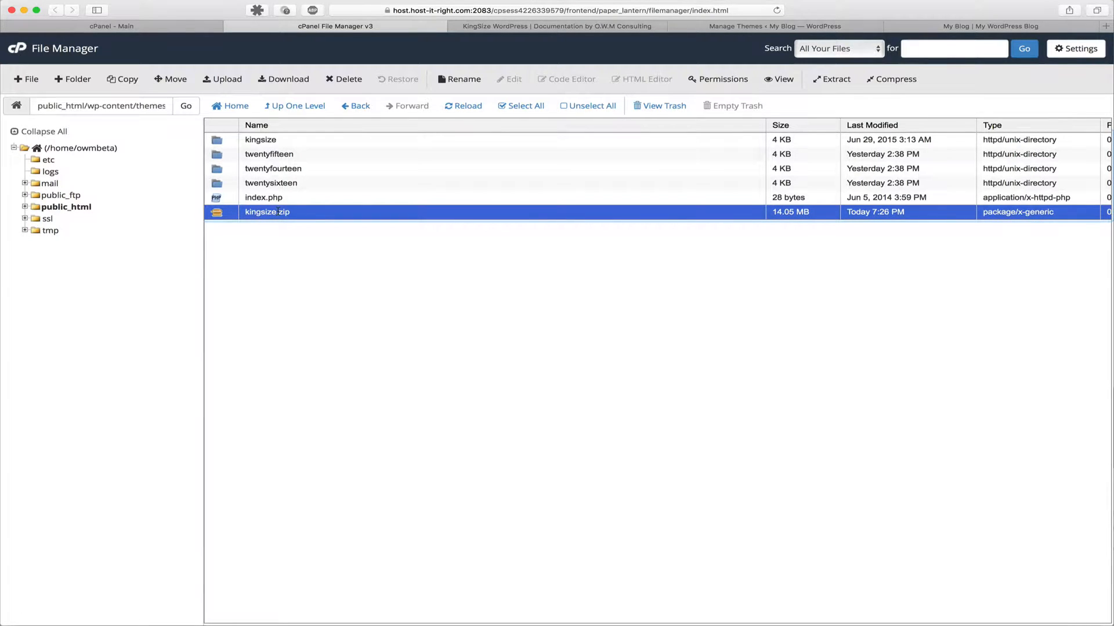
- Extract kingsize.zip into /public_html/wp-content/themes and note the __MACOSX entry in the results
click(830, 79)
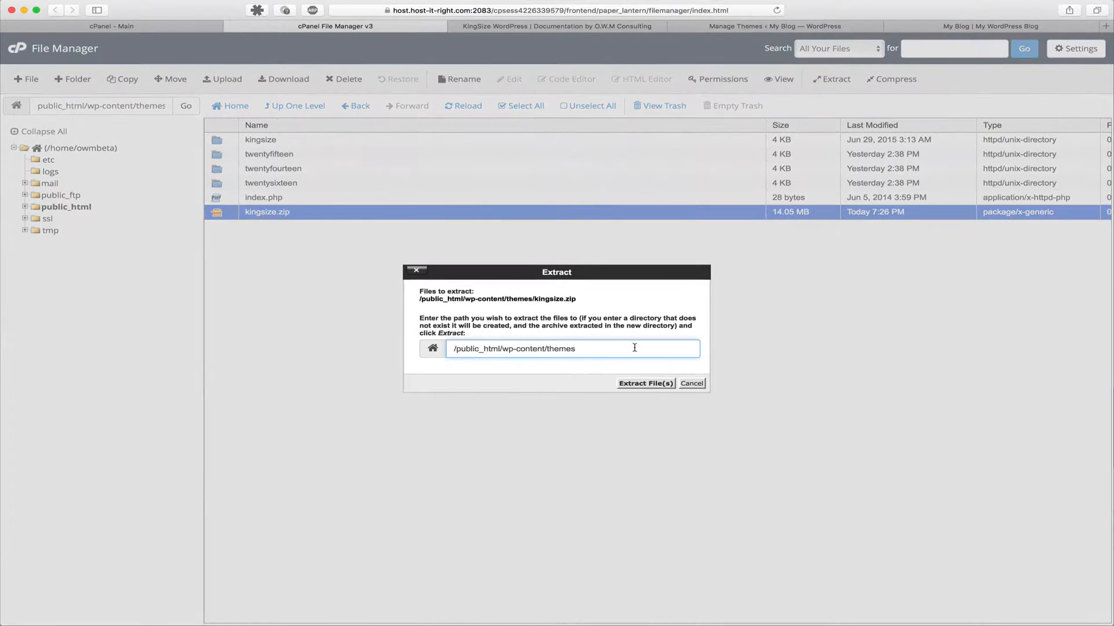
click(645, 382)
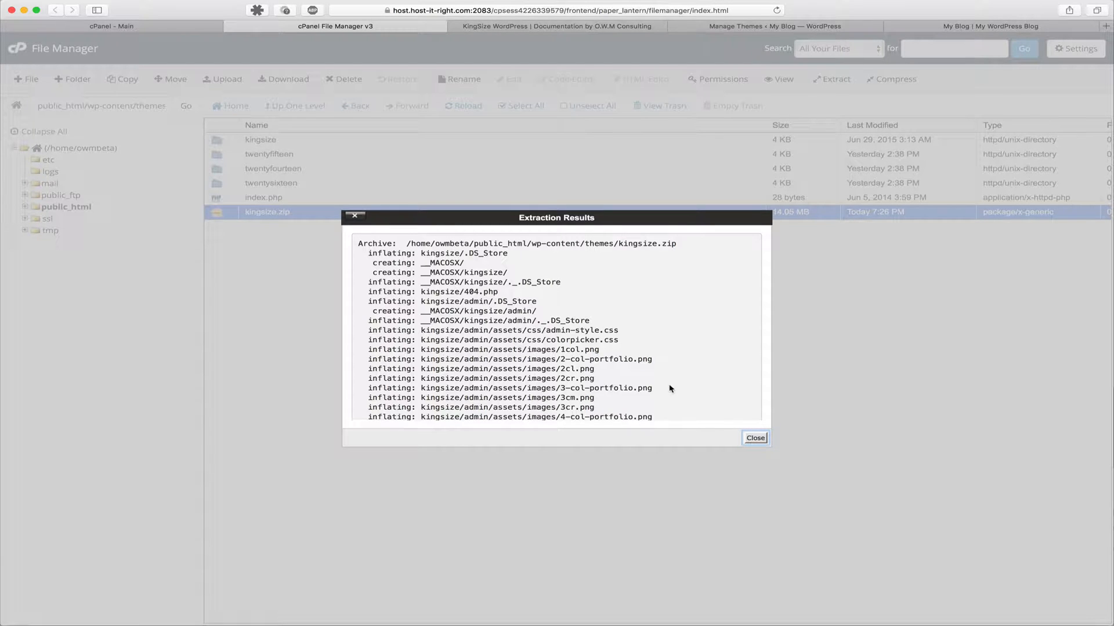
double_click(442, 263)
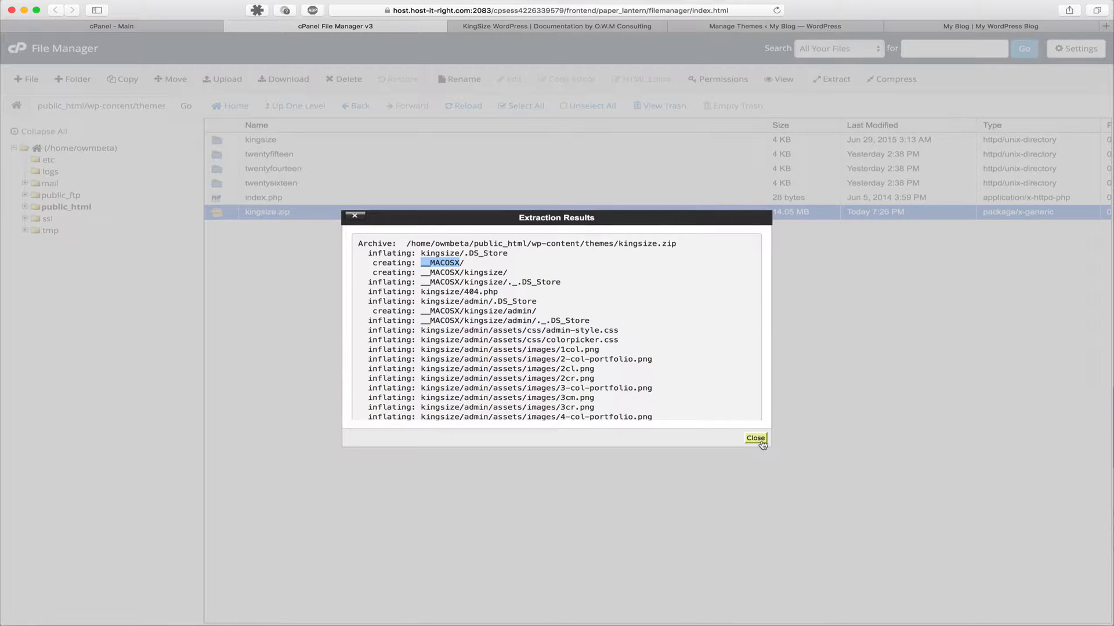
- Permanently delete the leftover __MACOSX folder, skipping the trash, leaving the updated kingsize folder
click(754, 439)
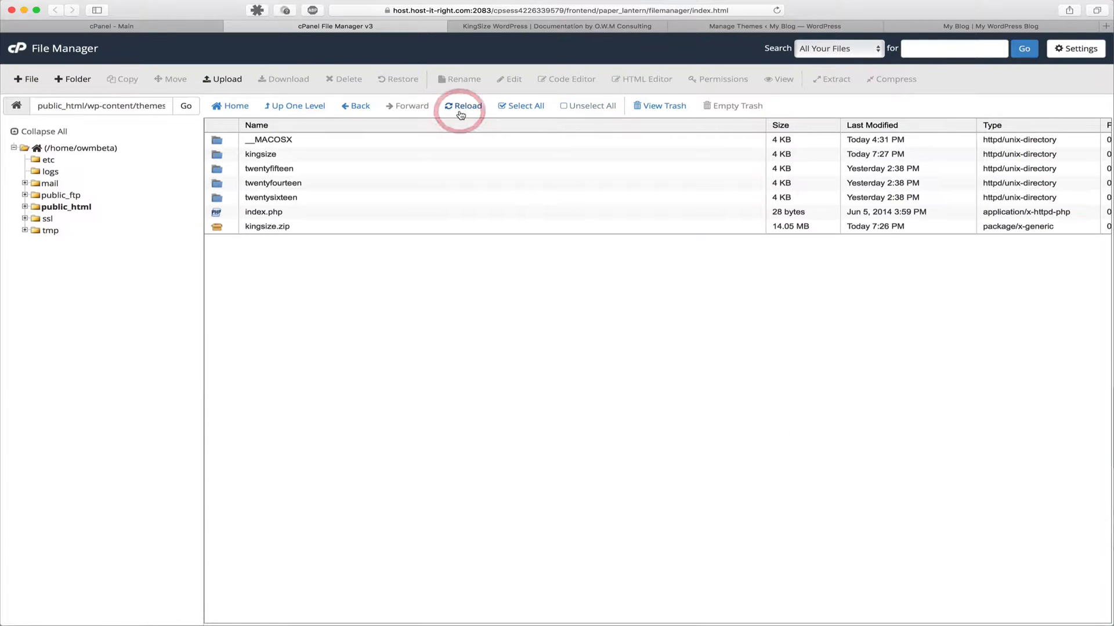
click(268, 139)
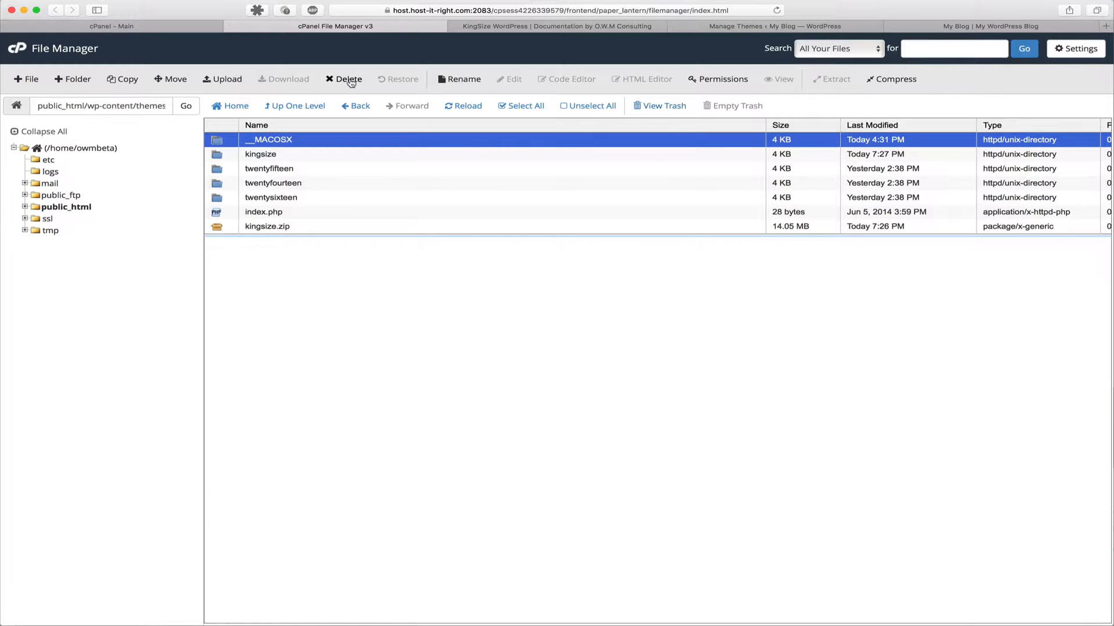
click(348, 79)
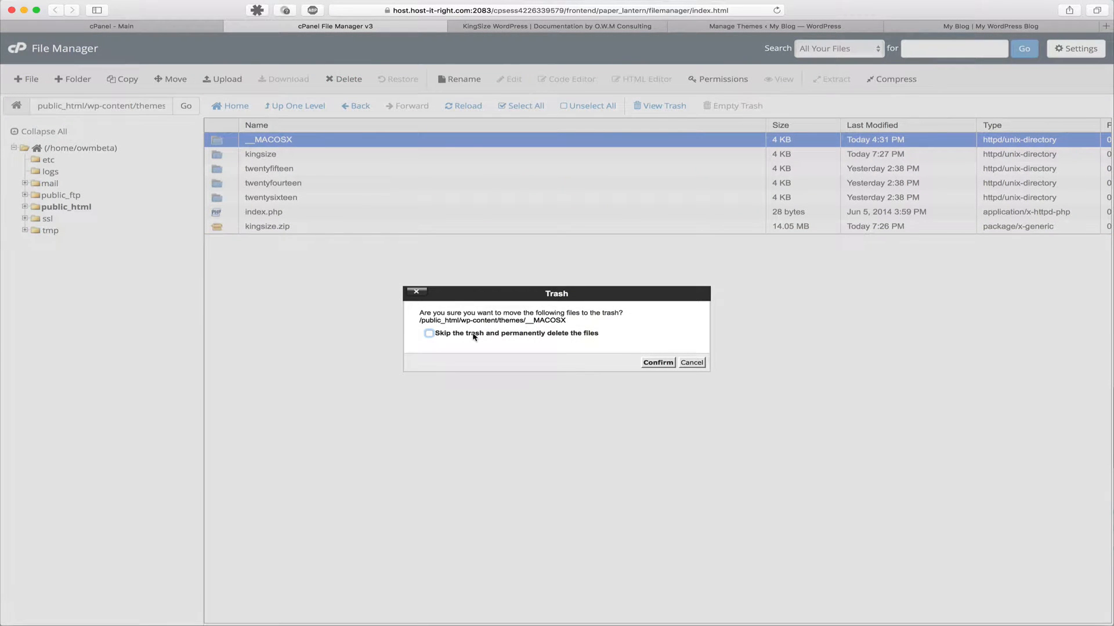
click(429, 333)
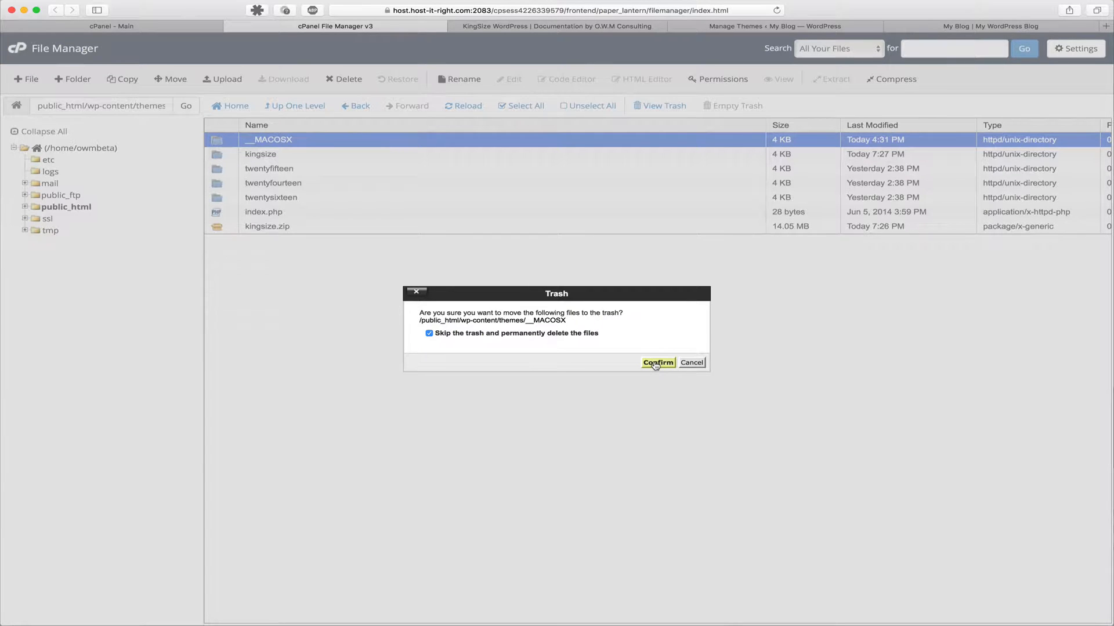
click(657, 363)
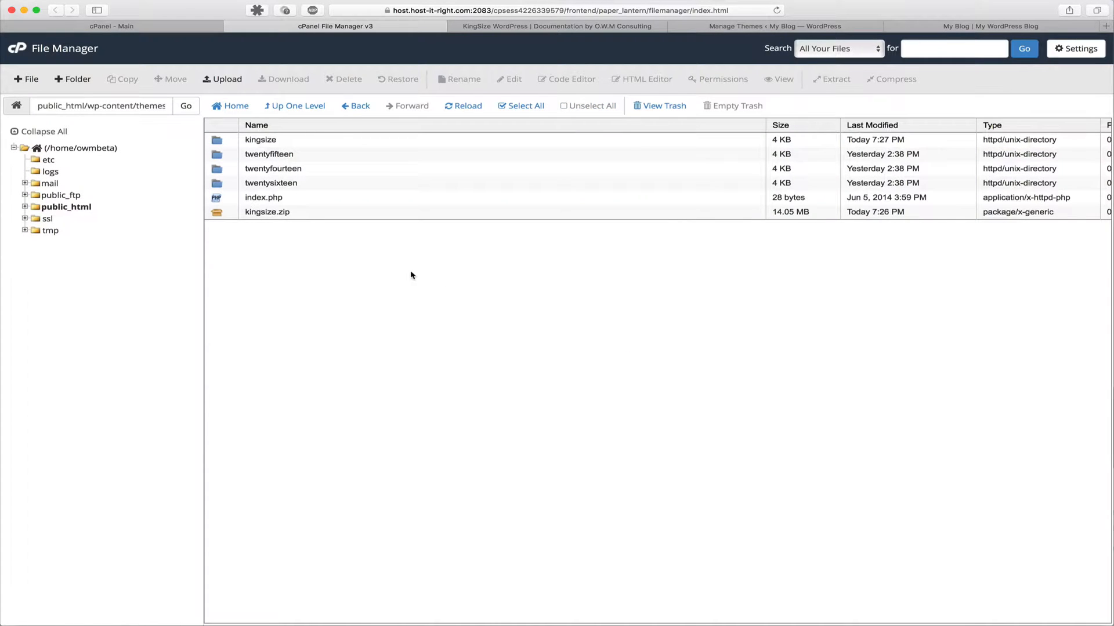
mouse_move(880, 164)
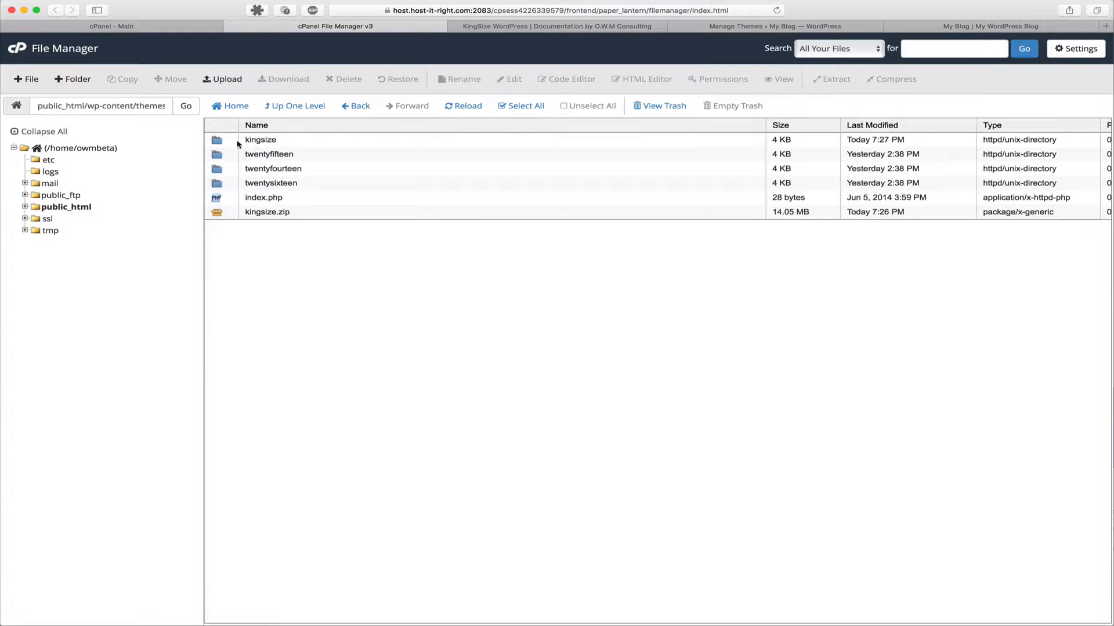
click(261, 139)
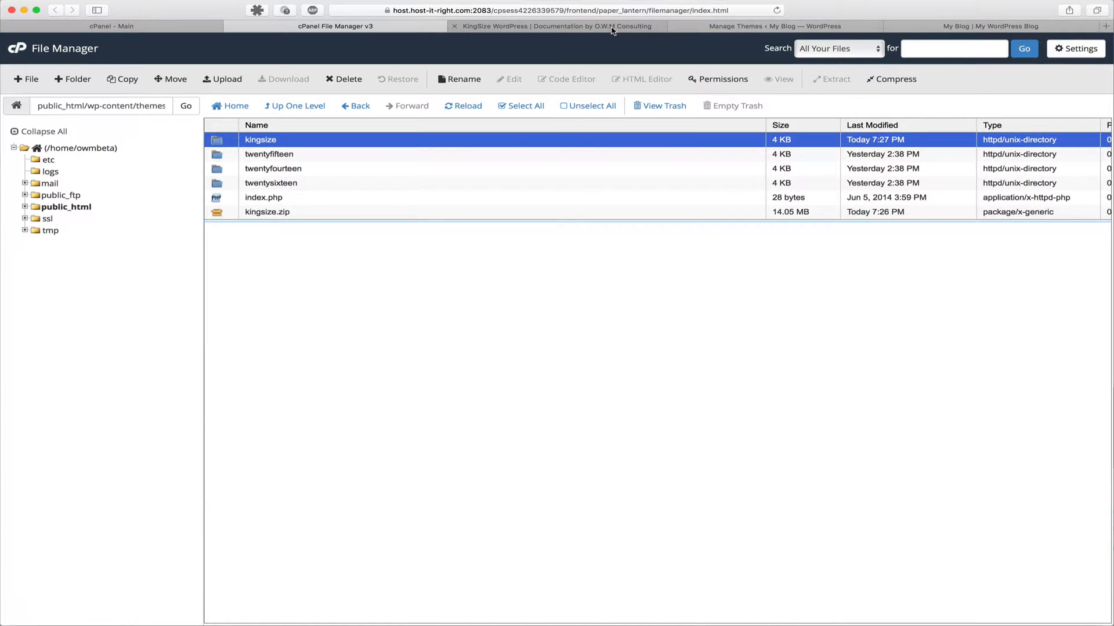
- Return to the WordPress Themes page and clear all Safari history to force a fresh login
click(773, 27)
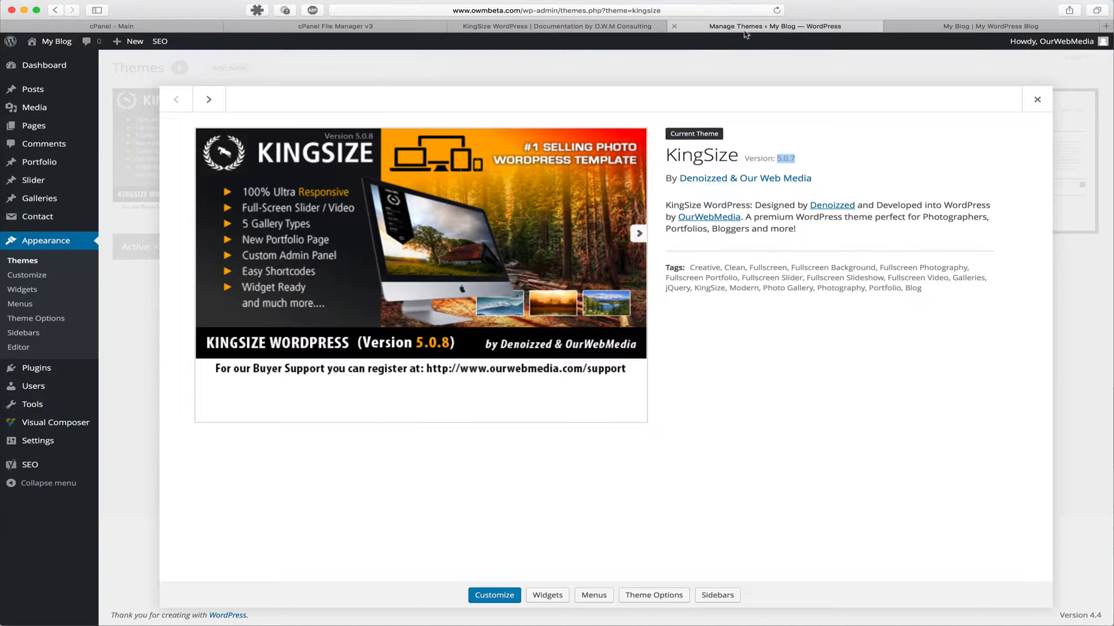
click(22, 261)
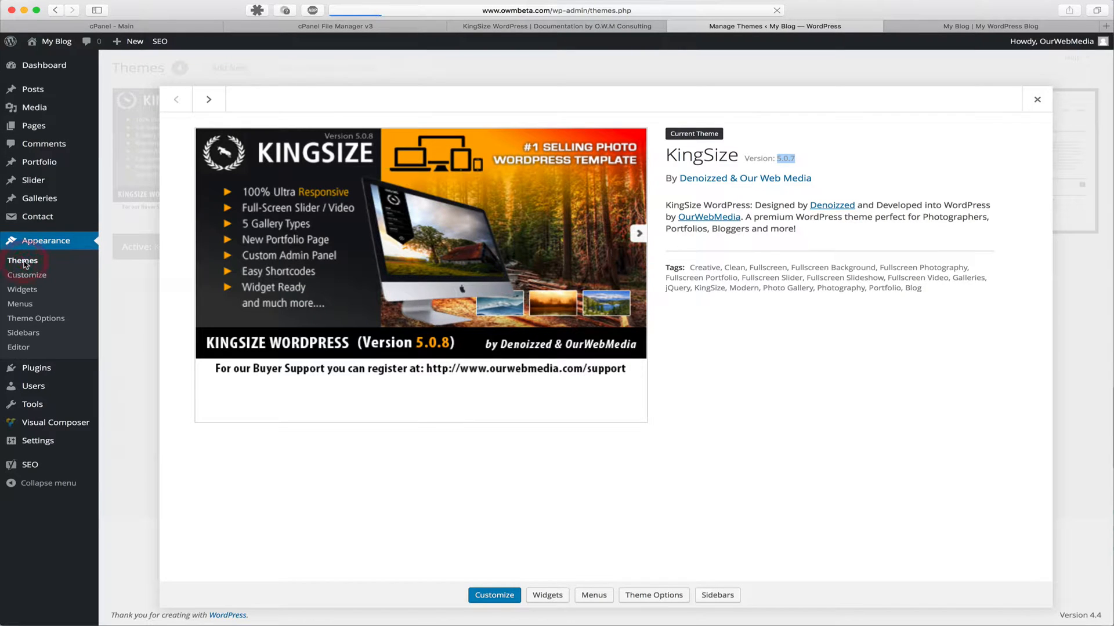
click(1036, 98)
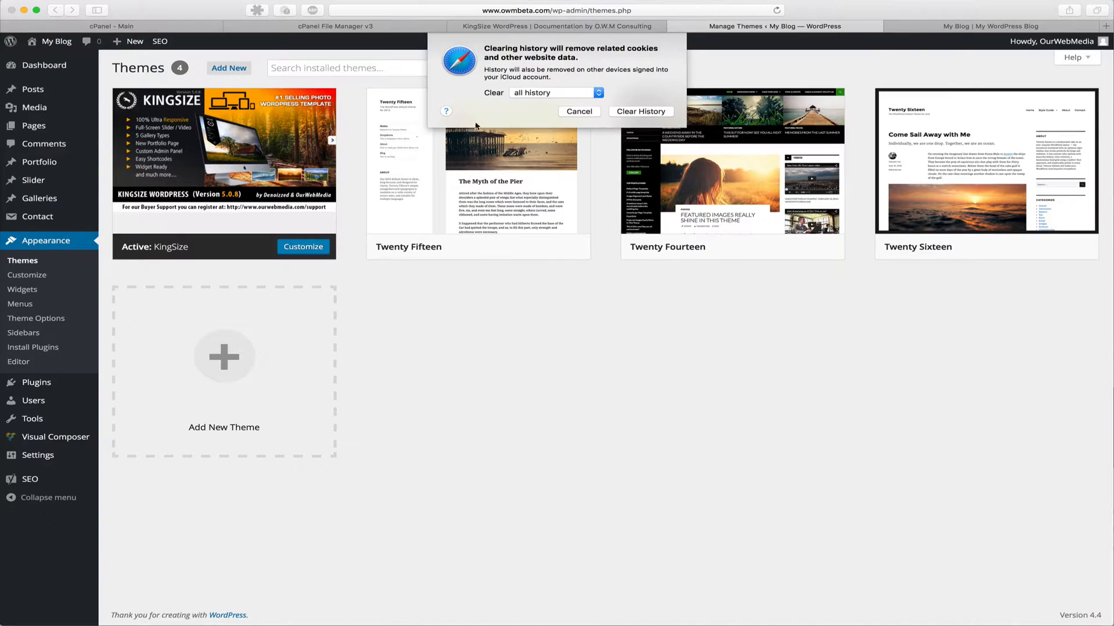
click(578, 112)
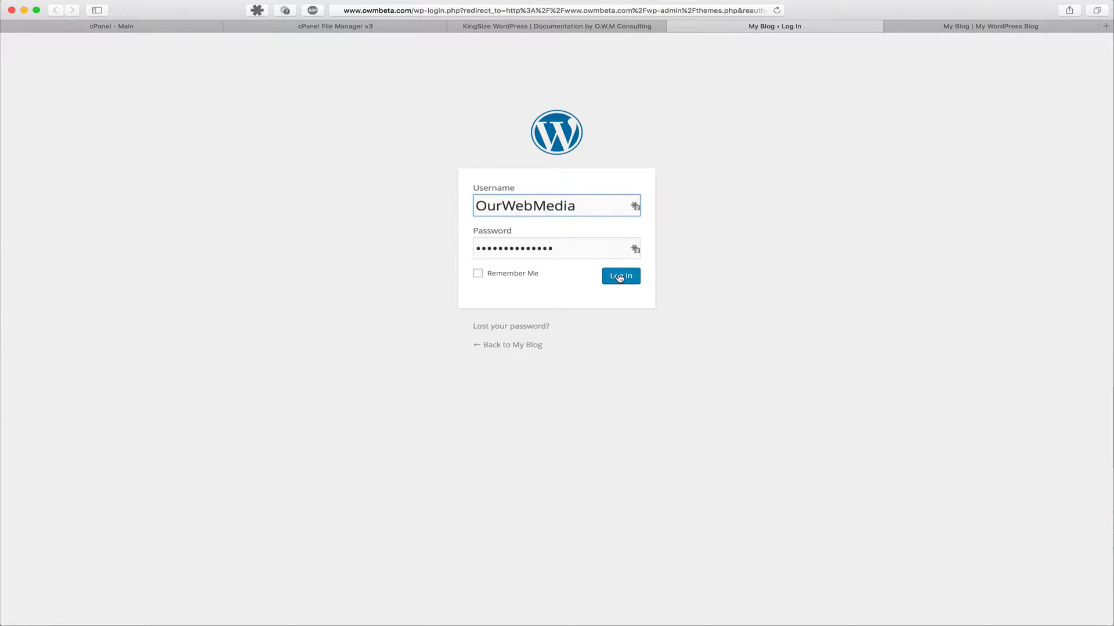
- Log back in and confirm KingSize's Theme Details now report version 5.0.9
click(620, 276)
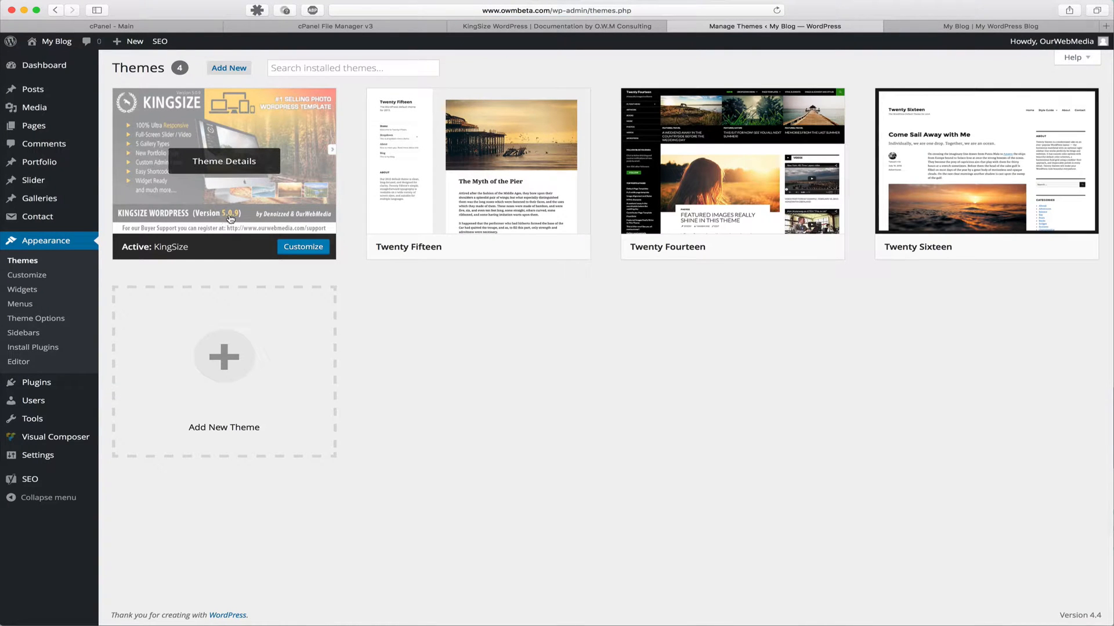
click(223, 161)
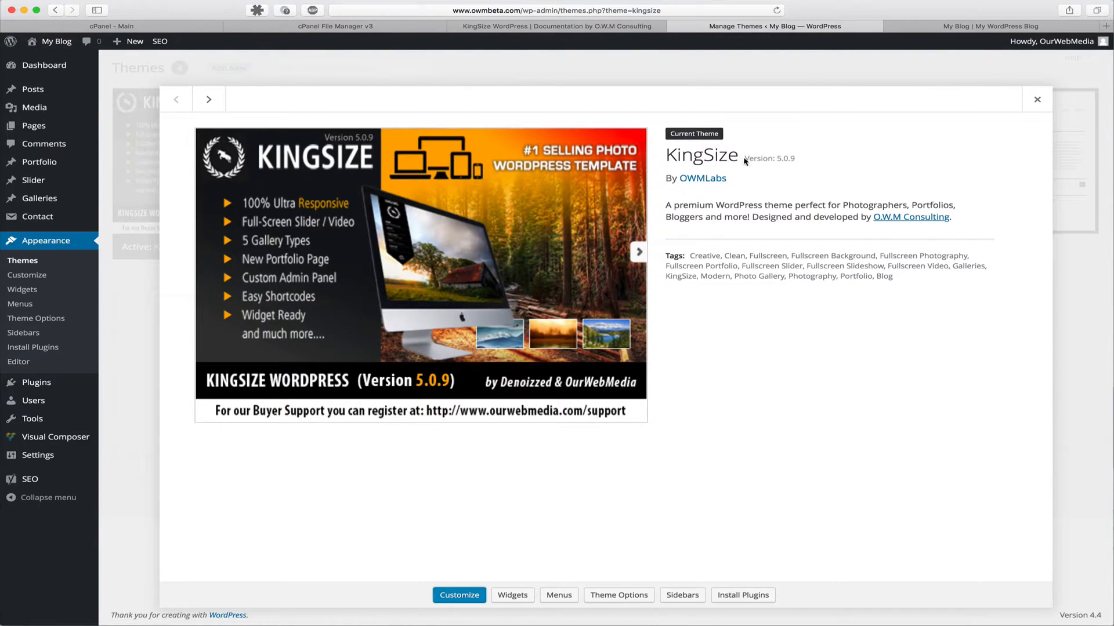
double_click(768, 157)
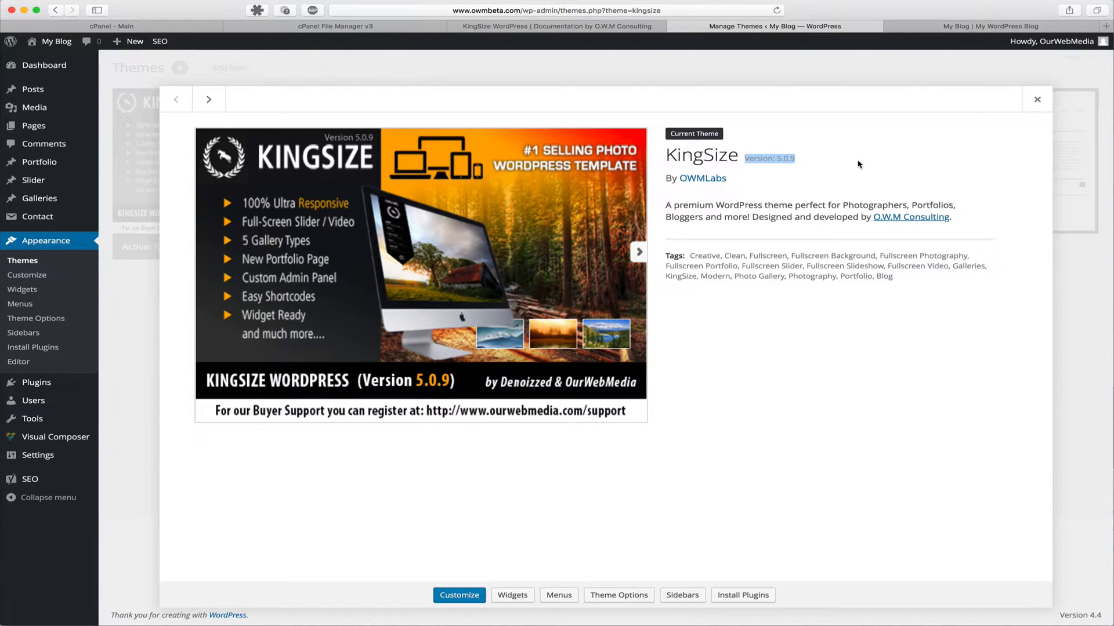
click(1036, 98)
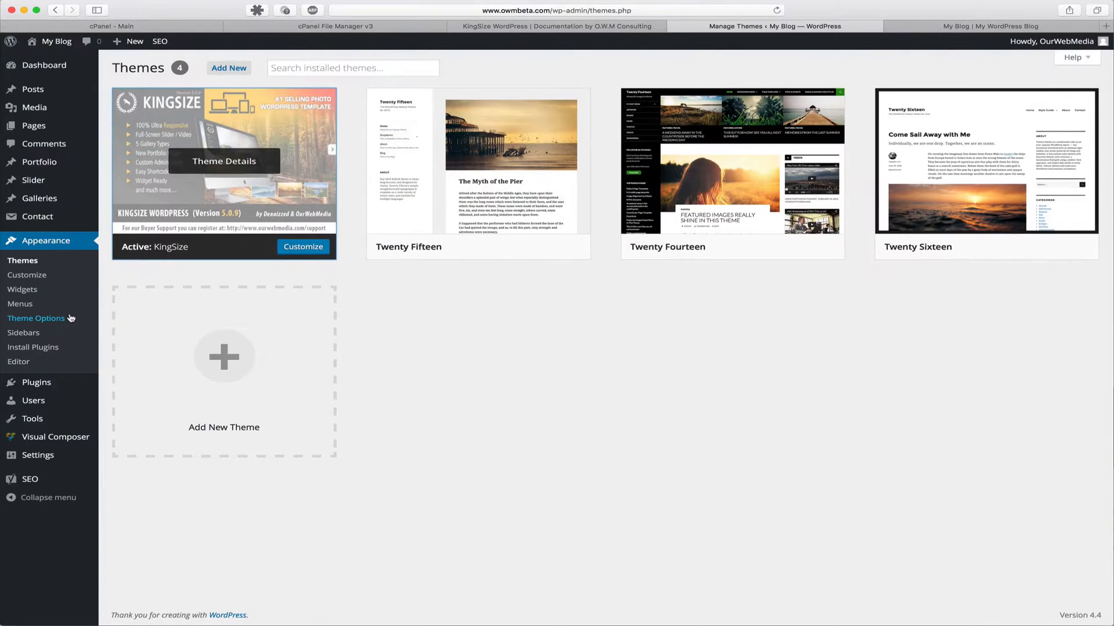
- View the KingSize Settings panel, then visit the live homepage showing the updated theme's slideshow
click(36, 318)
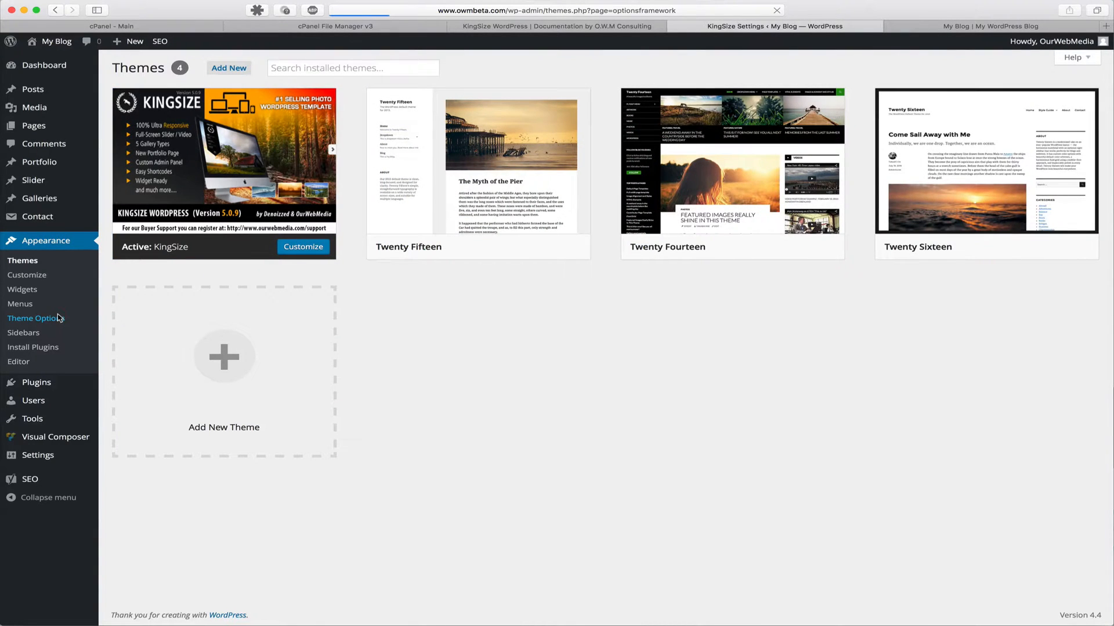
click(36, 318)
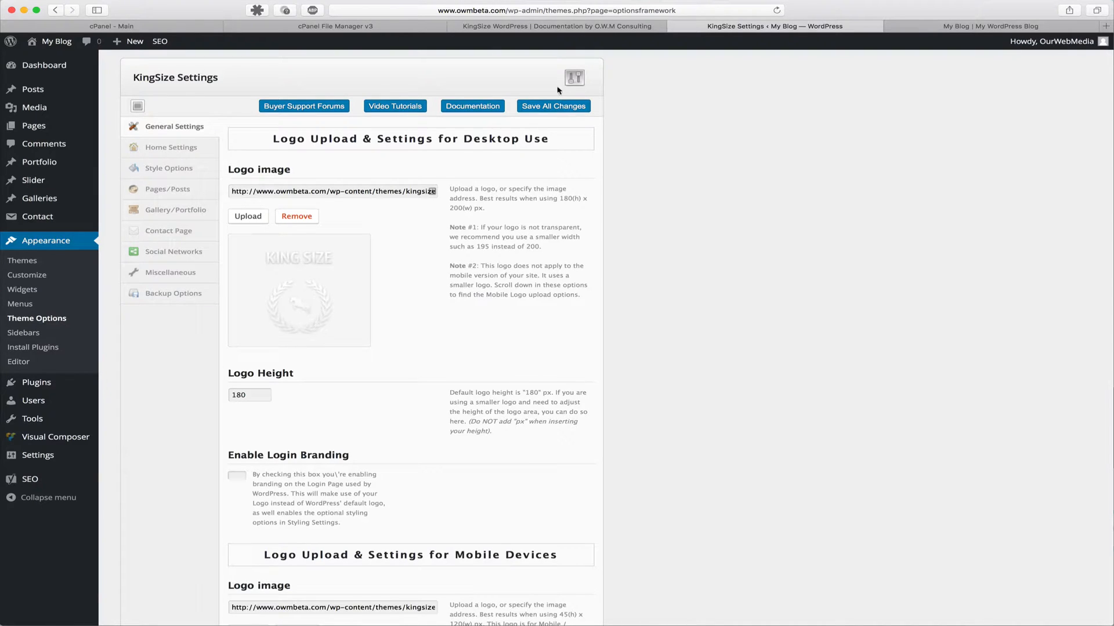
click(553, 105)
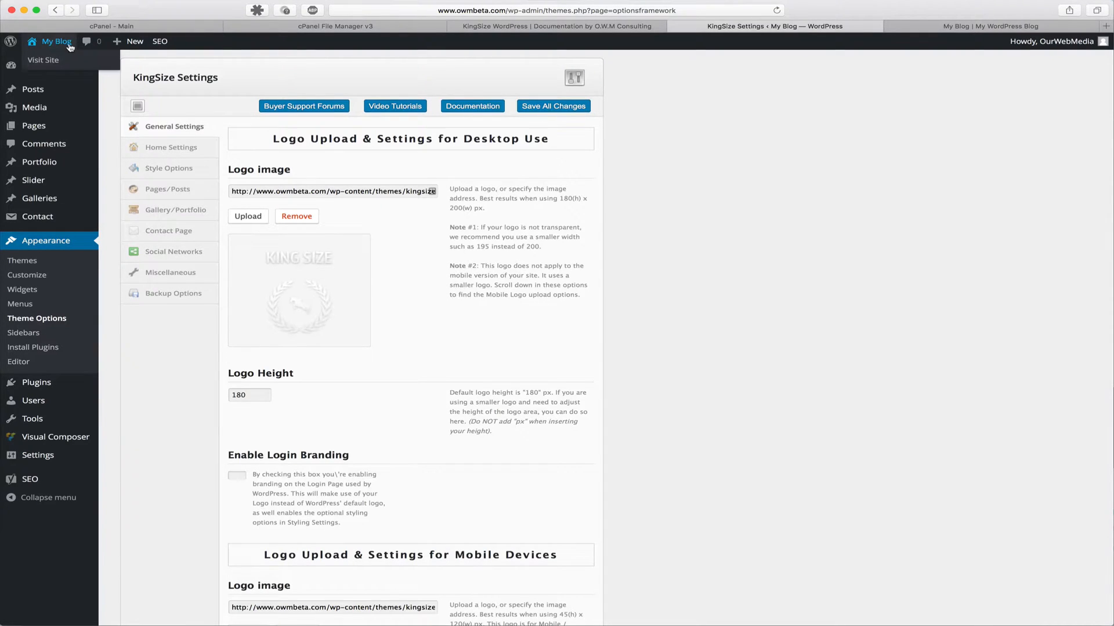
click(43, 60)
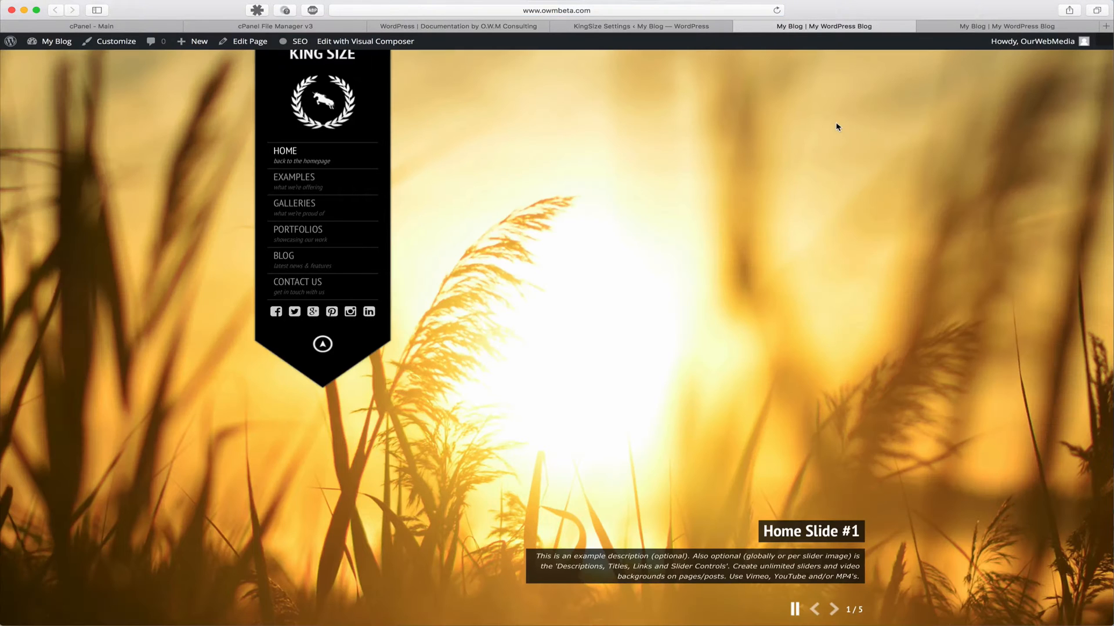